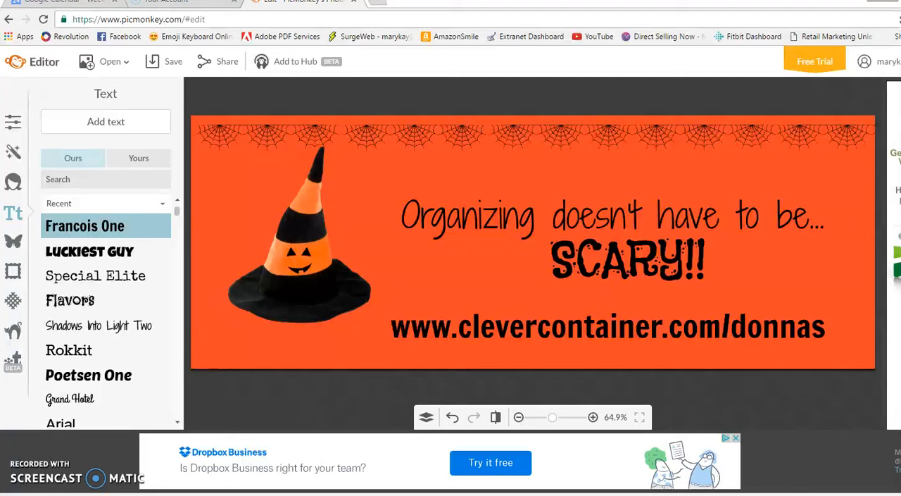
{"action": "mouse_move", "coordinate": [303, 397]}
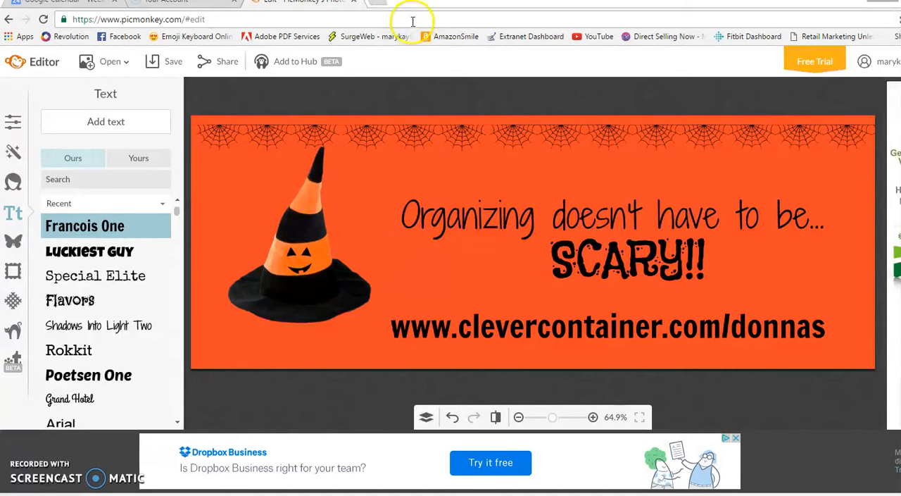
Load picmonkey.com in a new Chrome tab.
{"action": "type", "text": "picmonkey.com"}
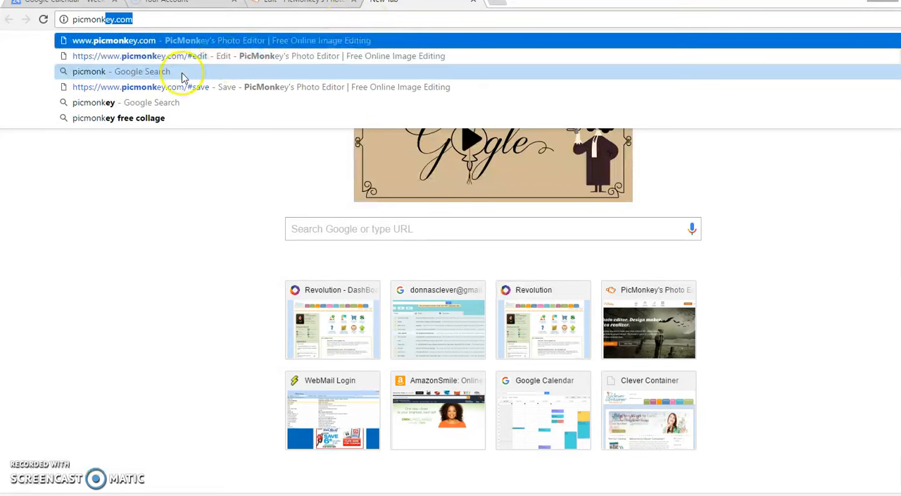
{"action": "mouse_move", "coordinate": [154, 57]}
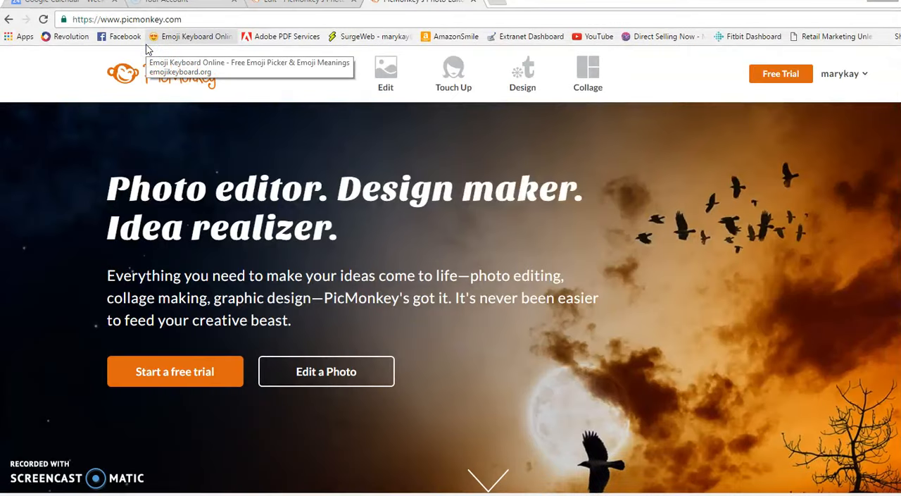
{"action": "mouse_move", "coordinate": [333, 231]}
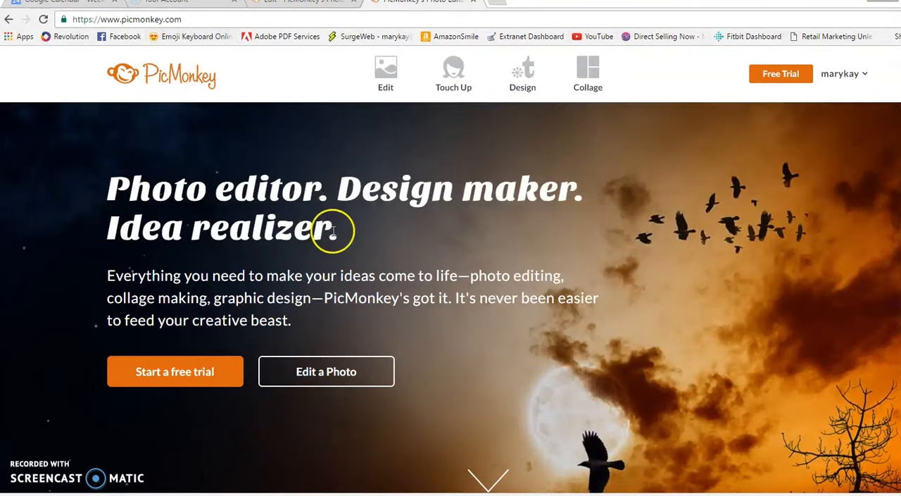
{"action": "mouse_move", "coordinate": [359, 268]}
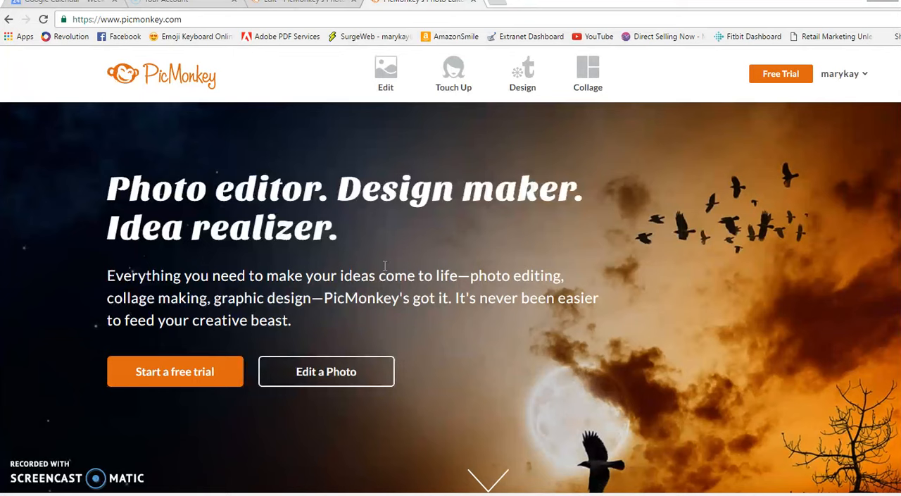
{"action": "mouse_move", "coordinate": [442, 133]}
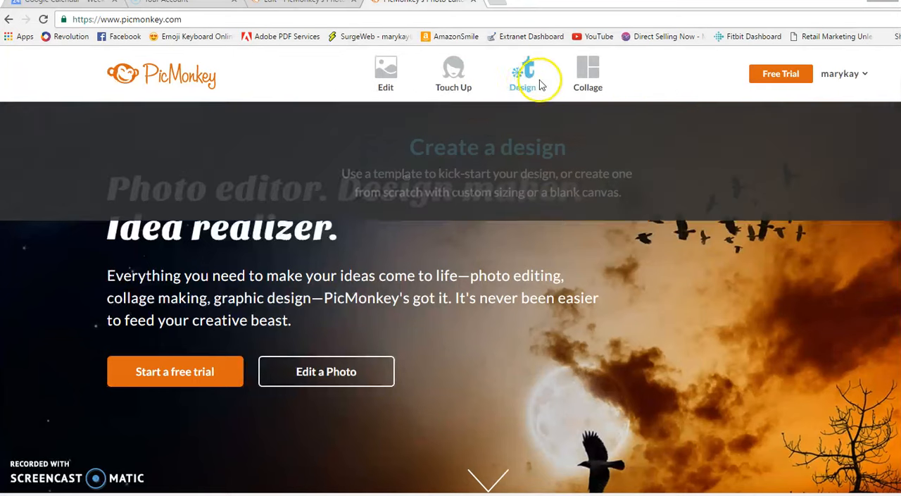
Start a new design from a blank canvas at the Facebook cover size.
{"action": "left_click", "coordinate": [523, 74]}
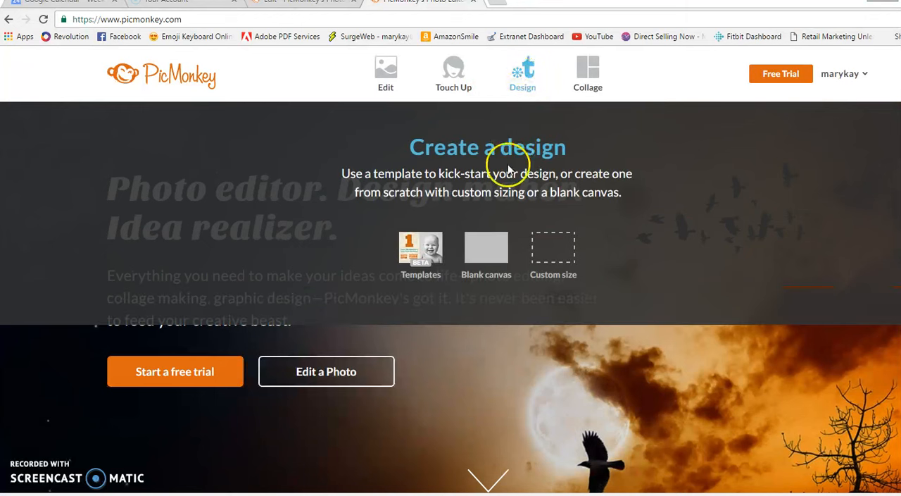
{"action": "left_click", "coordinate": [486, 251]}
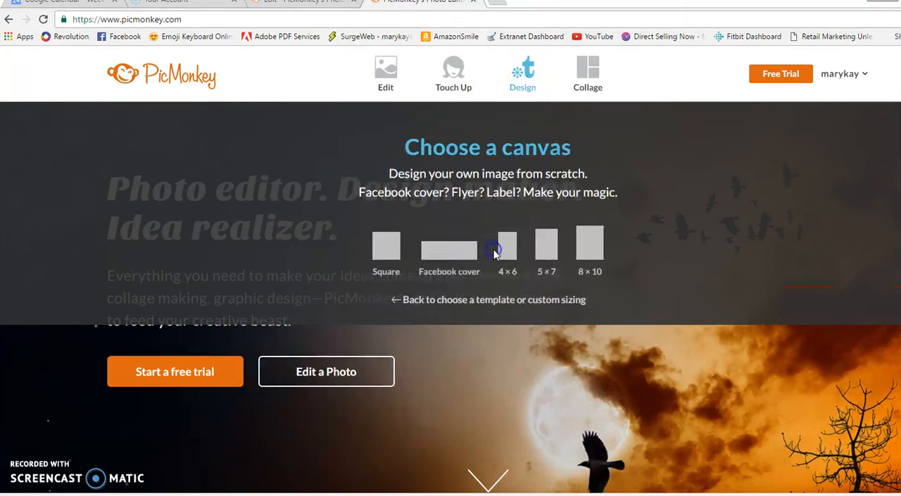
{"action": "mouse_move", "coordinate": [449, 250]}
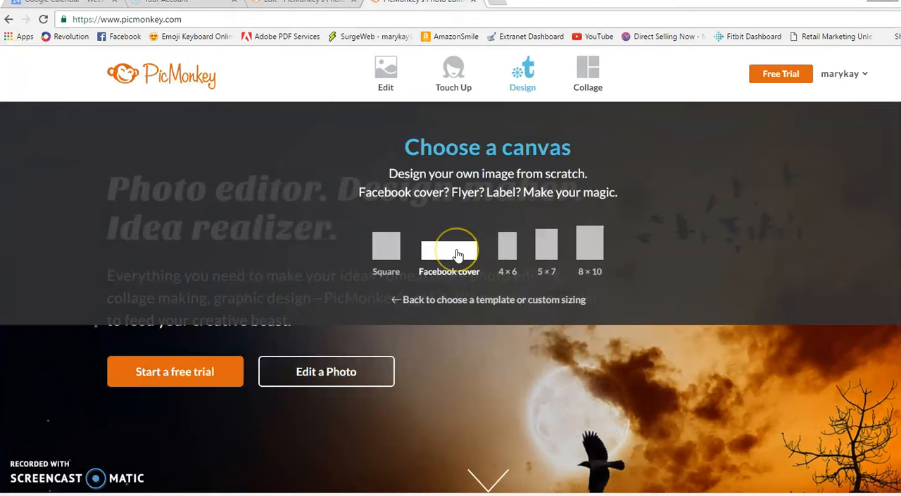
{"action": "left_click", "coordinate": [448, 250]}
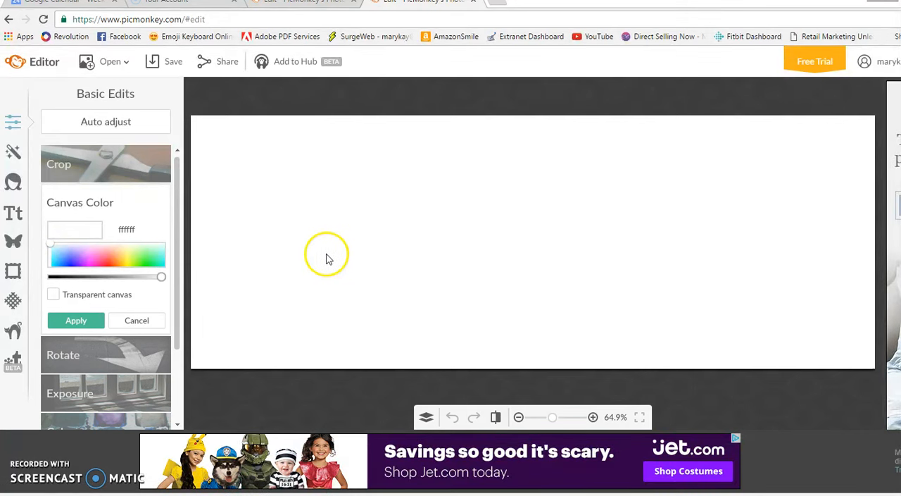
{"action": "mouse_move", "coordinate": [578, 224]}
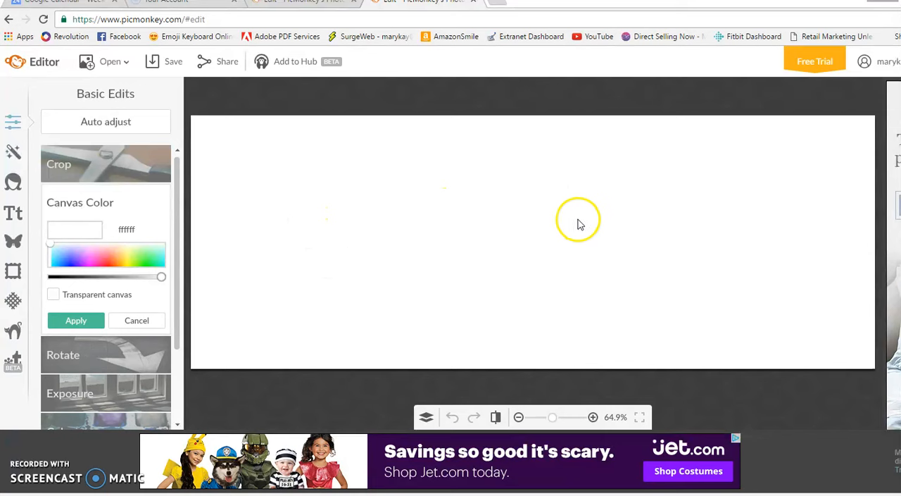
{"action": "mouse_move", "coordinate": [710, 240]}
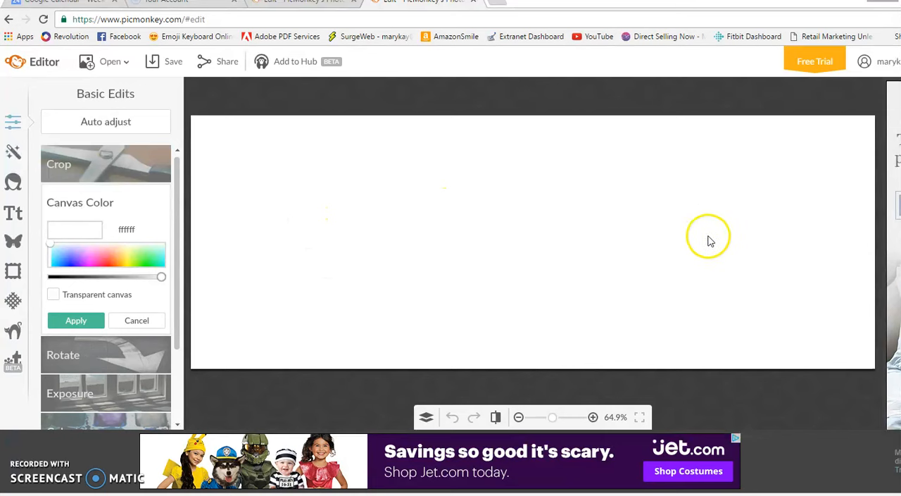
{"action": "mouse_move", "coordinate": [384, 211]}
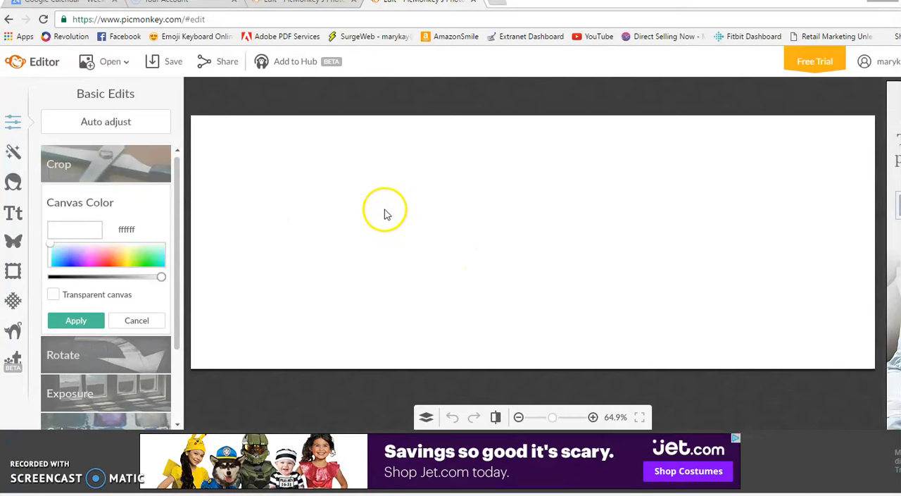
{"action": "mouse_move", "coordinate": [13, 126]}
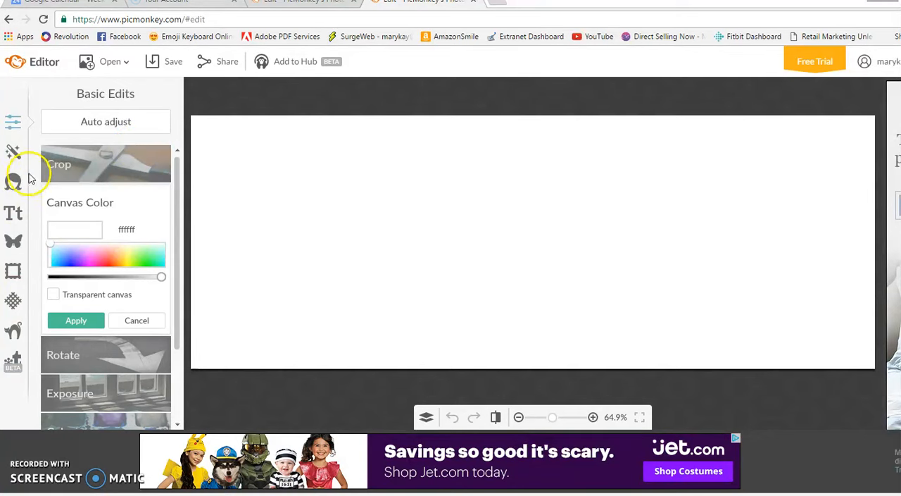
{"action": "mouse_move", "coordinate": [119, 99]}
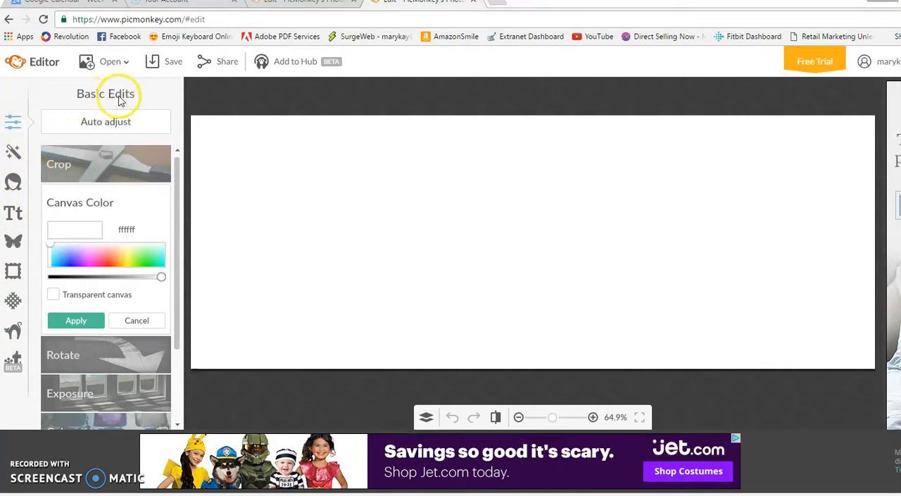
{"action": "mouse_move", "coordinate": [59, 218]}
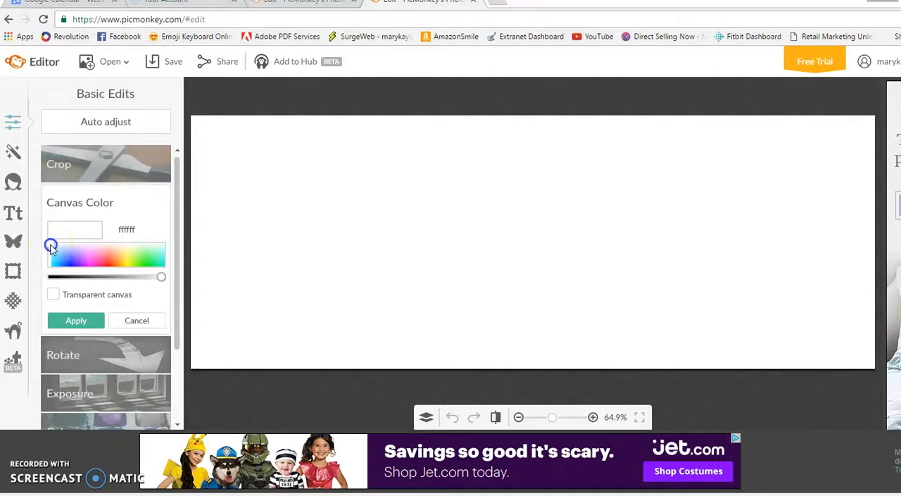
Fill the canvas with orange-red (#ff341a) and apply it.
{"action": "left_click", "coordinate": [95, 253]}
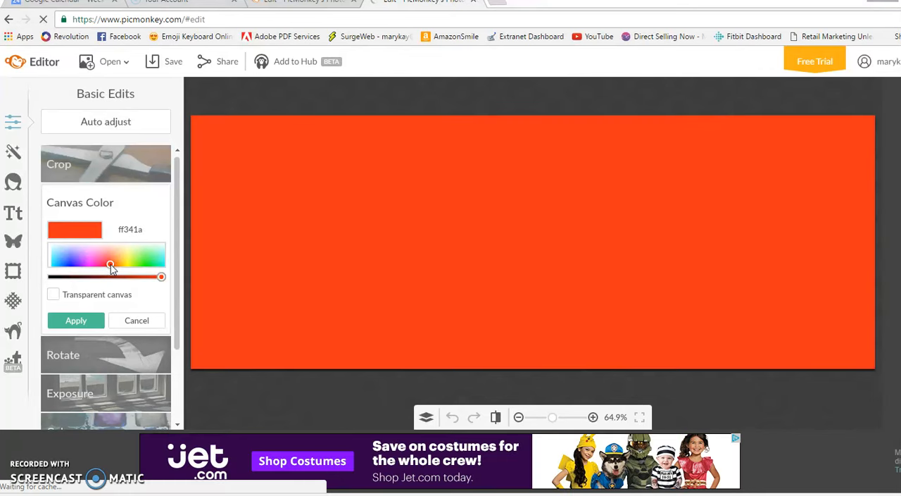
{"action": "left_click", "coordinate": [76, 321]}
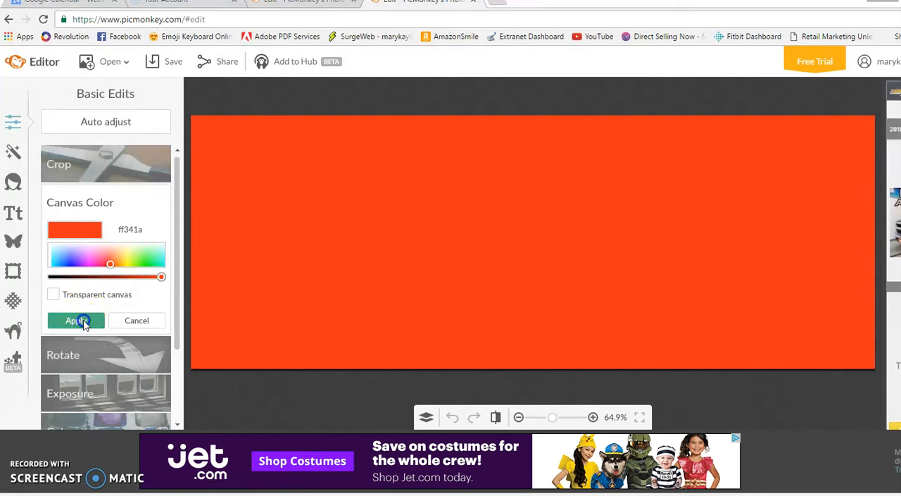
Browse Themes to the Witches theme and its Wicked Hats overlays.
{"action": "left_click", "coordinate": [76, 321]}
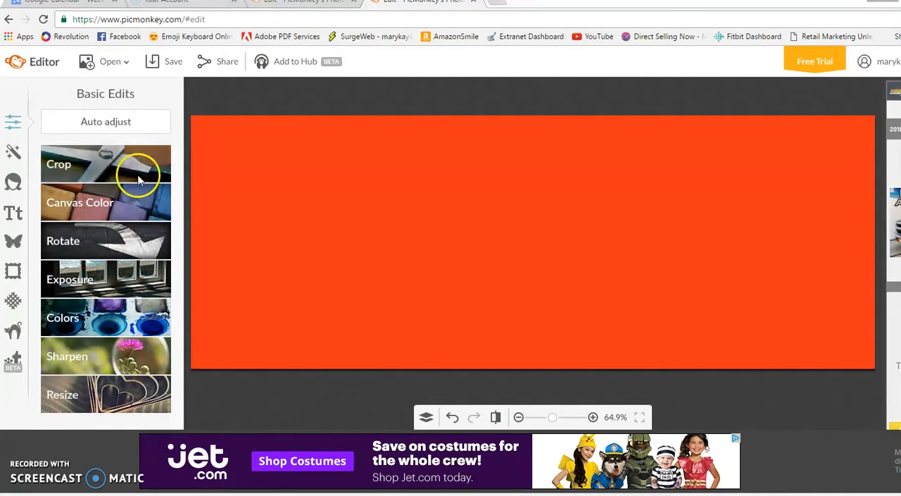
{"action": "mouse_move", "coordinate": [284, 200]}
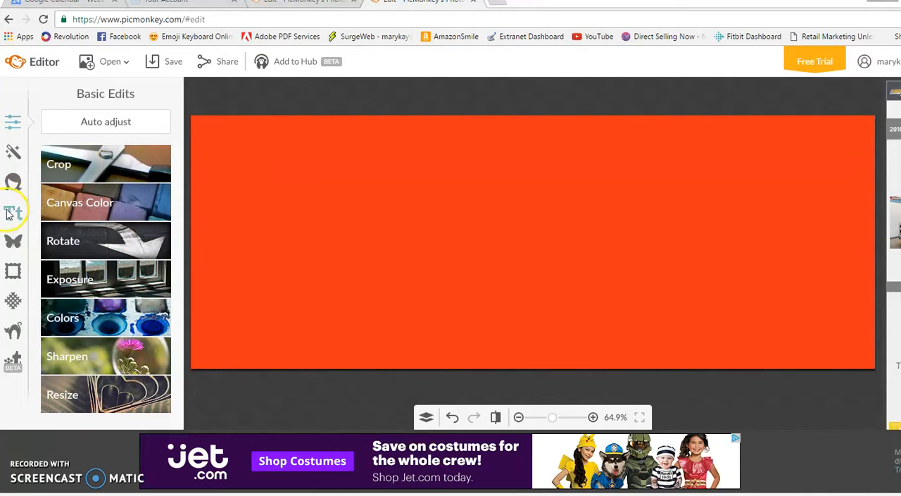
{"action": "mouse_move", "coordinate": [14, 242]}
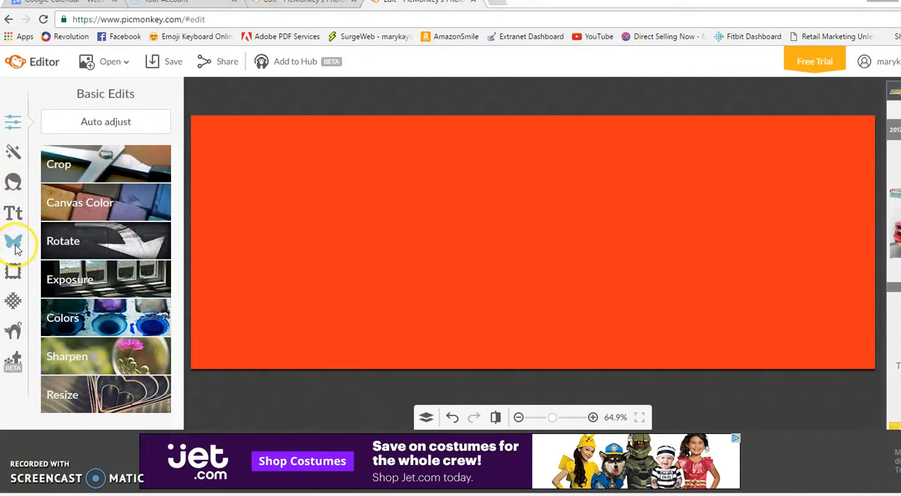
{"action": "left_click", "coordinate": [14, 242]}
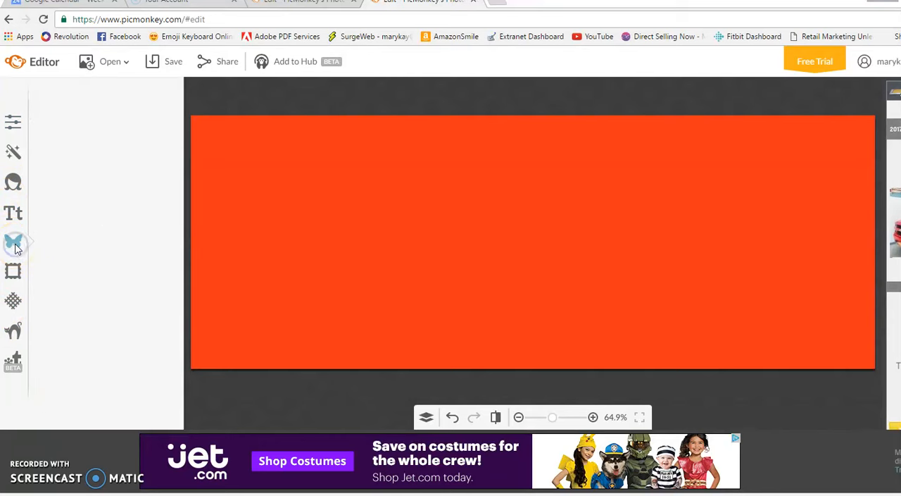
{"action": "left_click", "coordinate": [13, 241]}
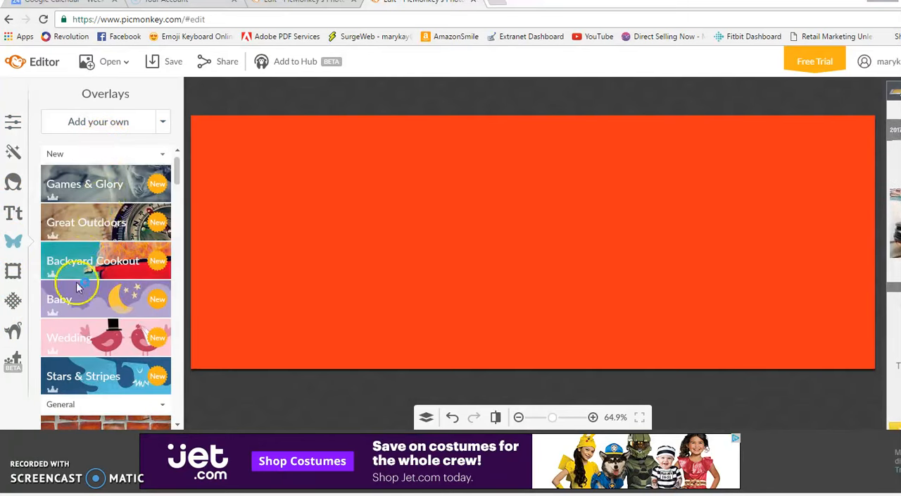
{"action": "mouse_move", "coordinate": [14, 323]}
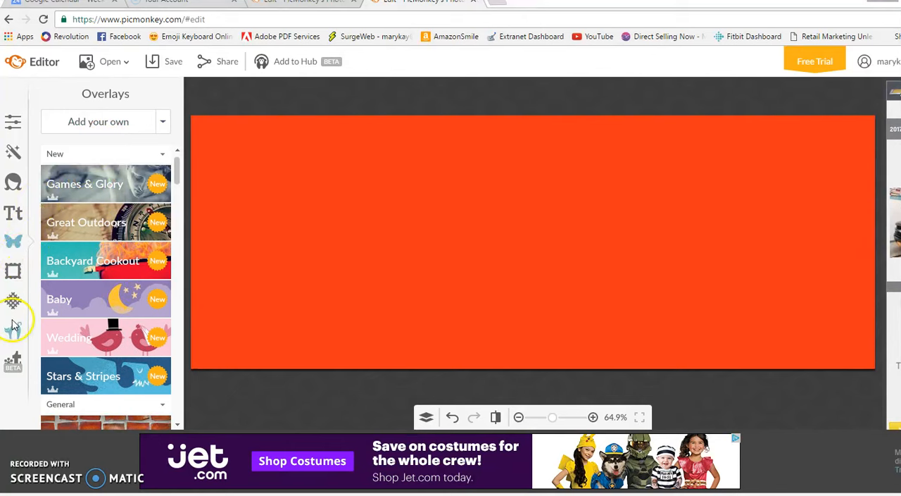
{"action": "mouse_move", "coordinate": [13, 331]}
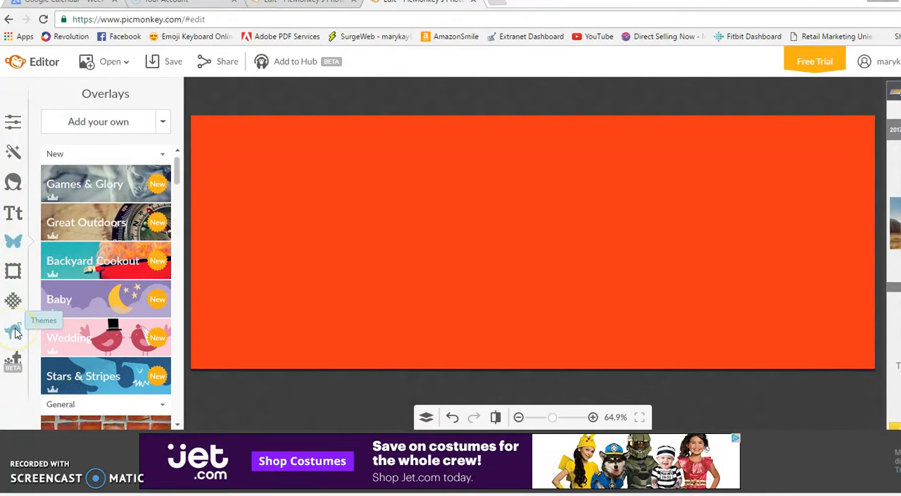
{"action": "left_click", "coordinate": [13, 331]}
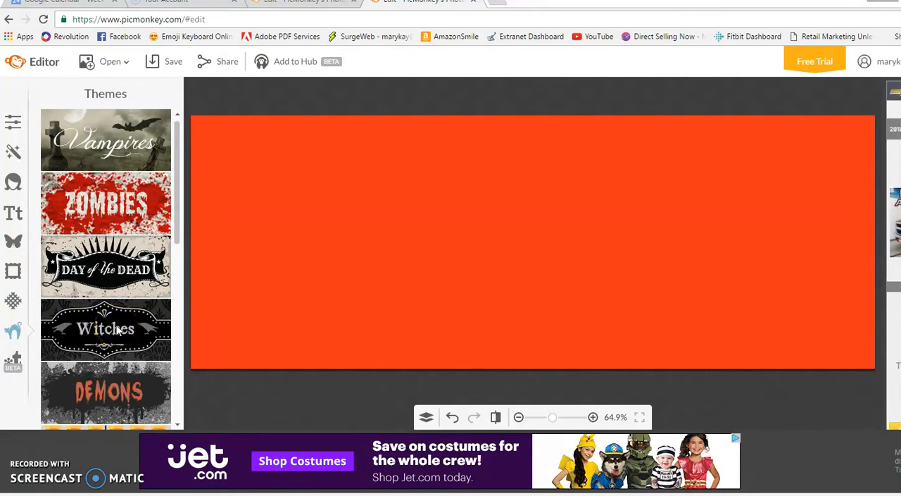
{"action": "left_click", "coordinate": [106, 330]}
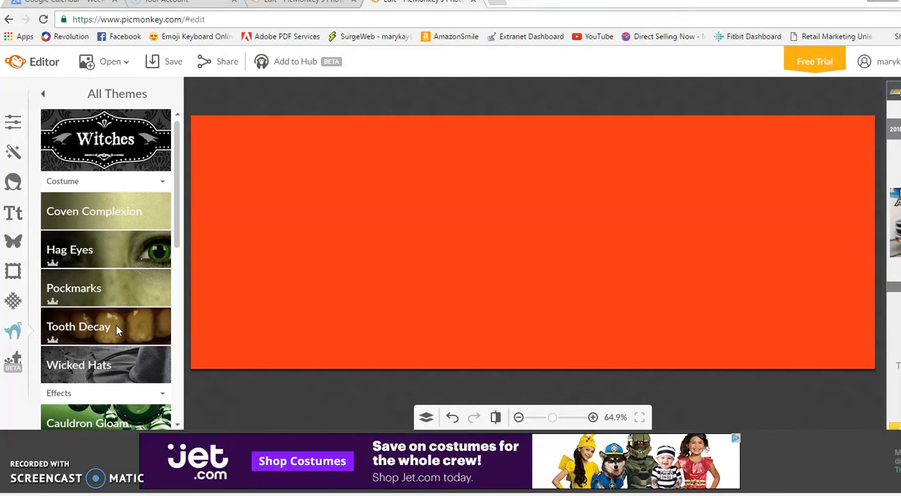
{"action": "scroll", "scroll_direction": "down", "scroll_amount": 3}
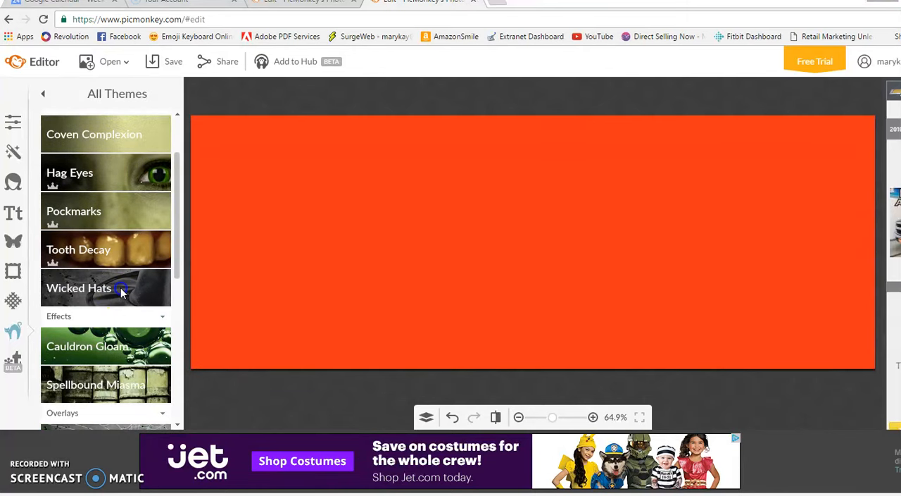
Add the striped witch hat on the cover's left, removing the extra duplicate hat.
{"action": "left_click", "coordinate": [79, 287]}
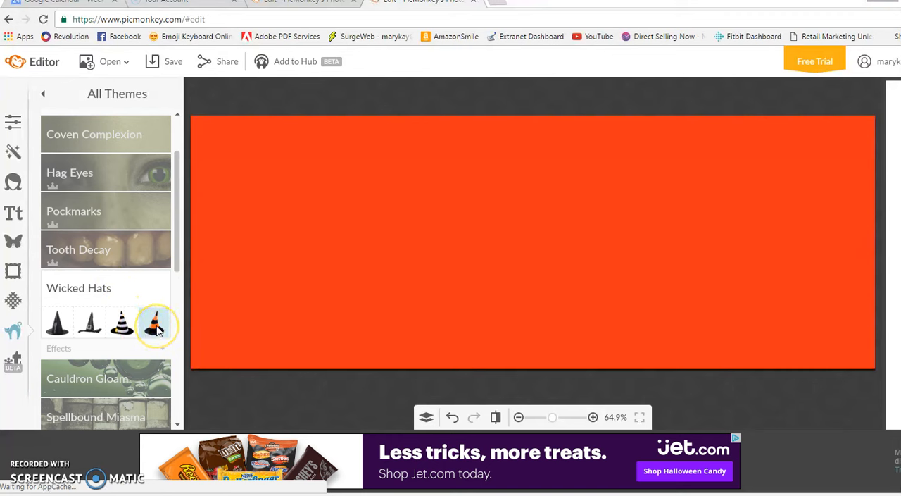
{"action": "left_click", "coordinate": [154, 322]}
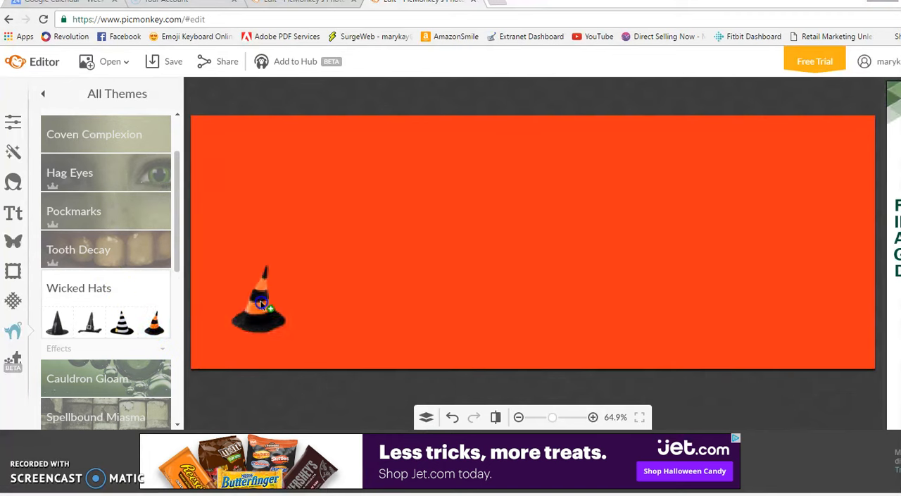
{"action": "left_click_drag", "start_coordinate": [259, 299], "coordinate": [336, 265]}
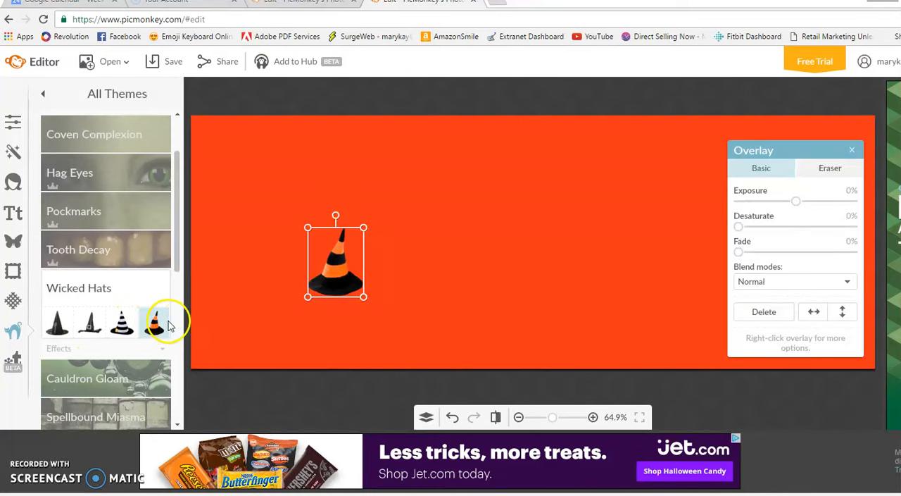
{"action": "left_click_drag", "start_coordinate": [336, 256], "coordinate": [569, 237]}
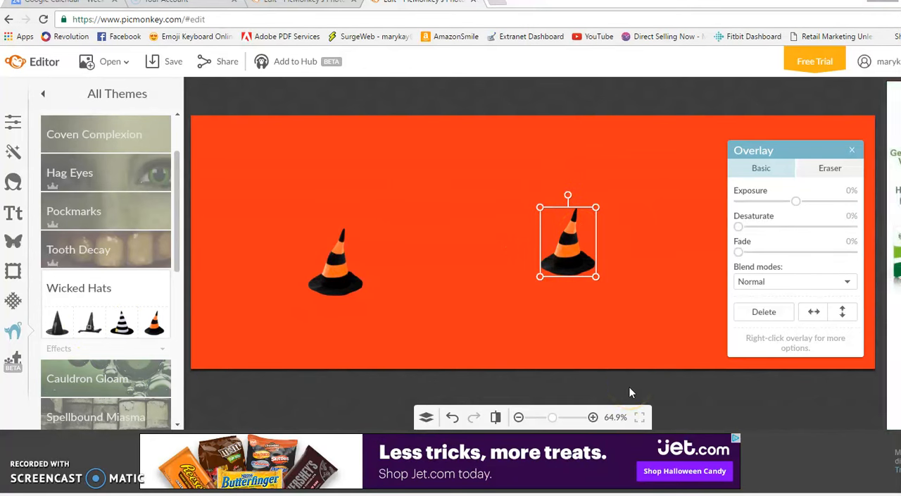
{"action": "left_click", "coordinate": [763, 311]}
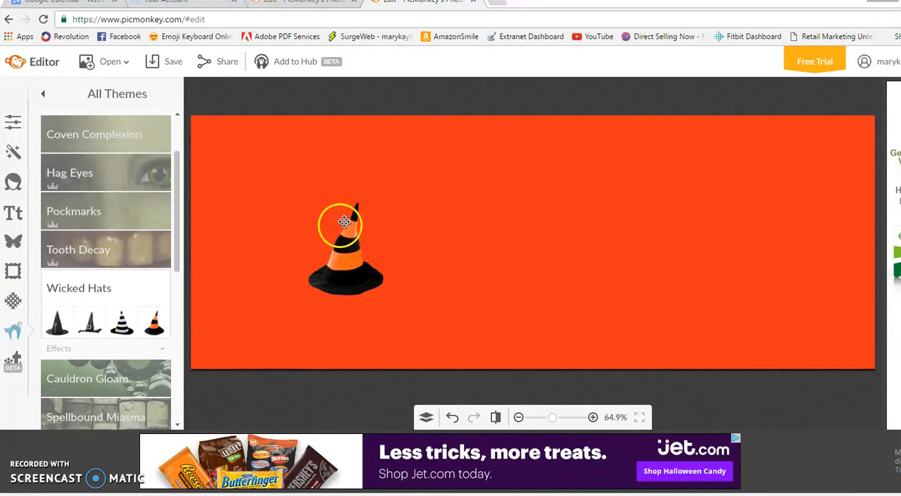
Enlarge the witch hat and settle it at the lower left of the cover.
{"action": "left_click", "coordinate": [343, 222]}
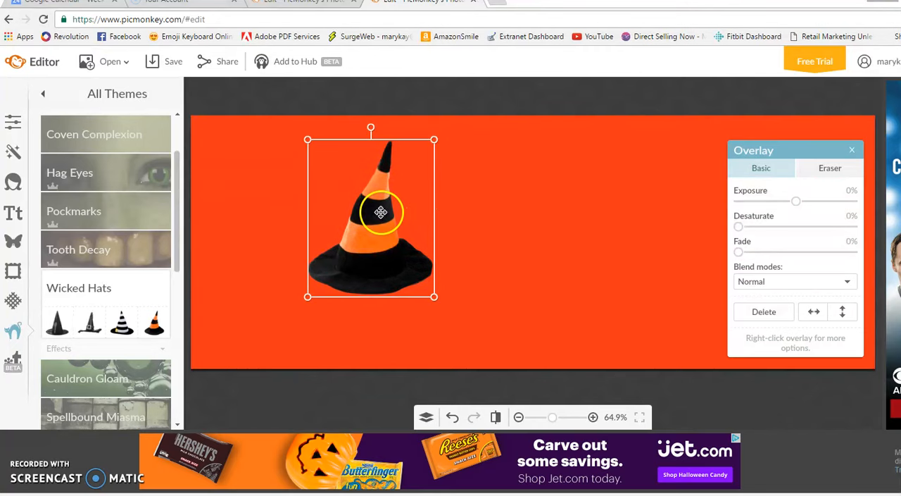
{"action": "left_click_drag", "start_coordinate": [380, 212], "coordinate": [347, 209]}
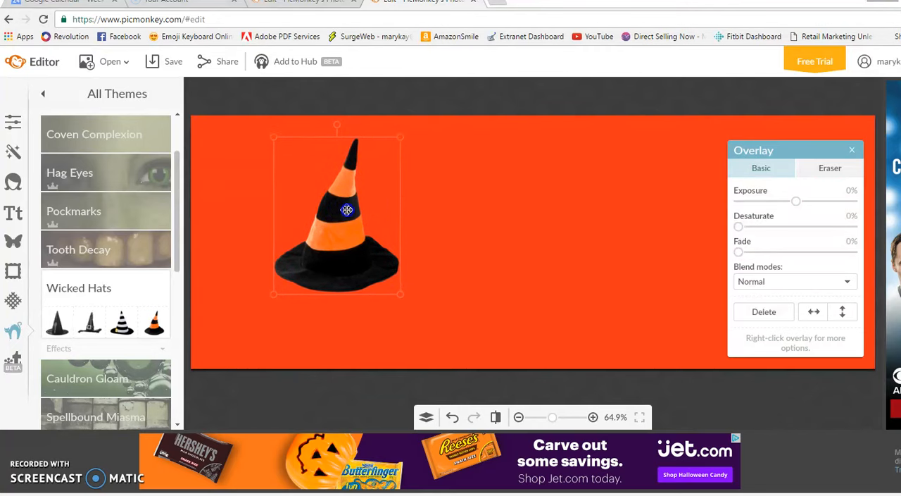
{"action": "left_click_drag", "start_coordinate": [346, 210], "coordinate": [319, 224]}
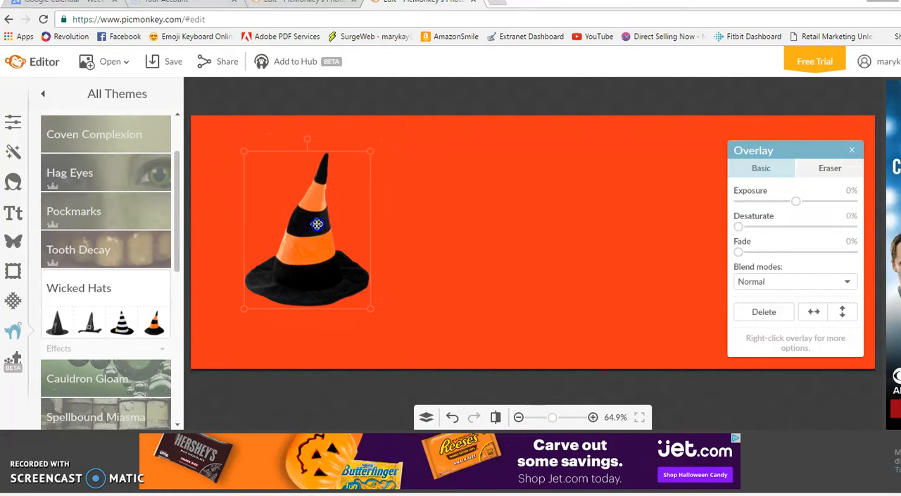
{"action": "left_click_drag", "start_coordinate": [317, 224], "coordinate": [316, 226]}
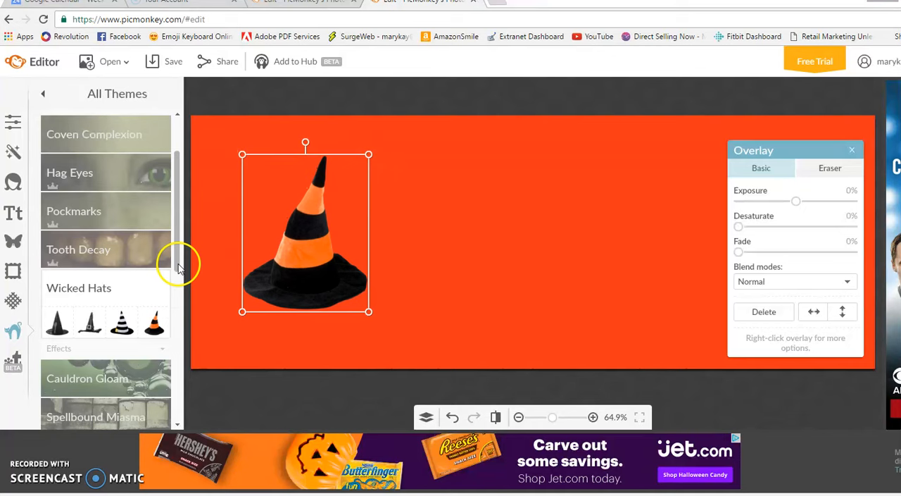
Switch to the Trick or Treat theme with its Grim Garlands overlays.
{"action": "scroll", "scroll_direction": "down", "scroll_amount": 3}
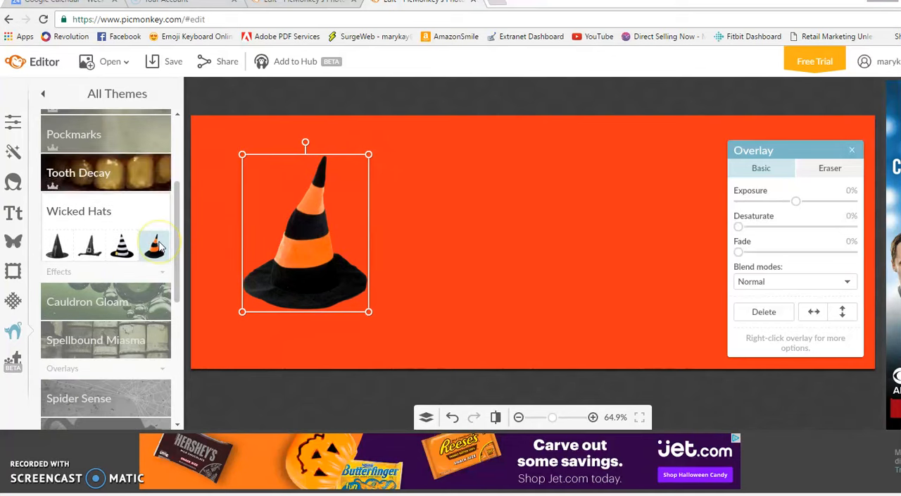
{"action": "scroll", "scroll_direction": "down", "scroll_amount": 3}
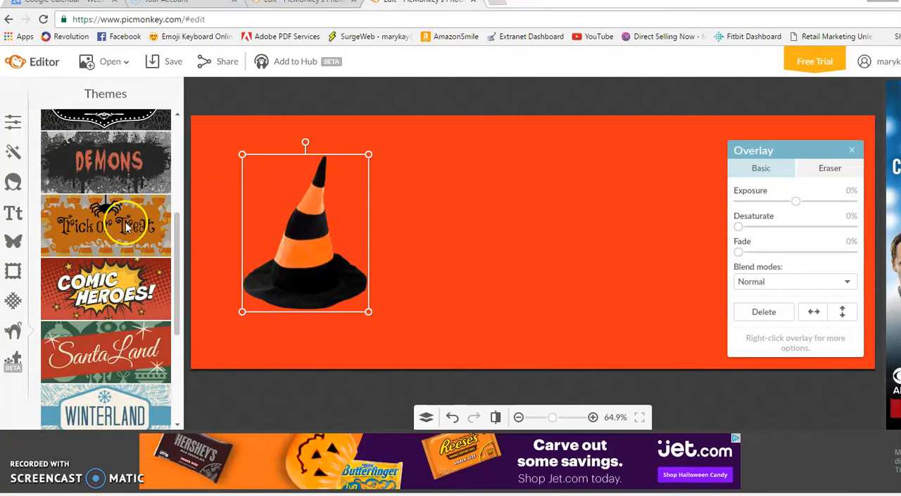
{"action": "left_click", "coordinate": [105, 225]}
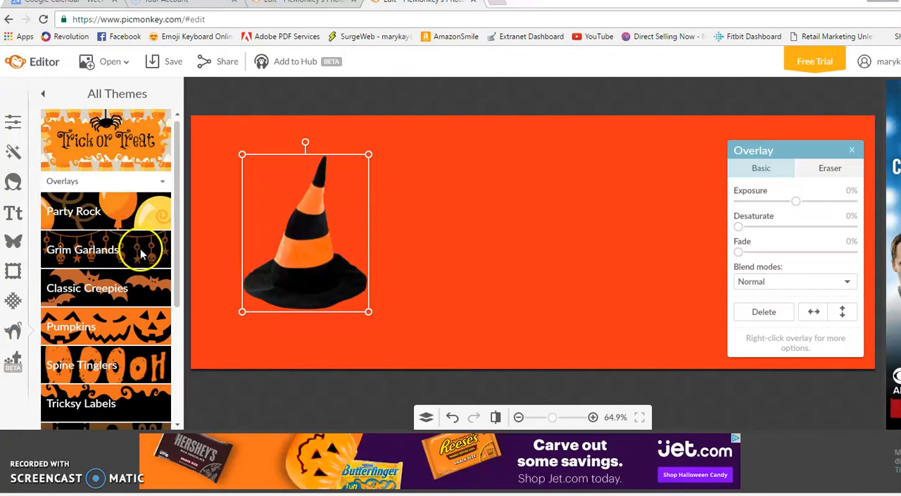
{"action": "mouse_move", "coordinate": [406, 211]}
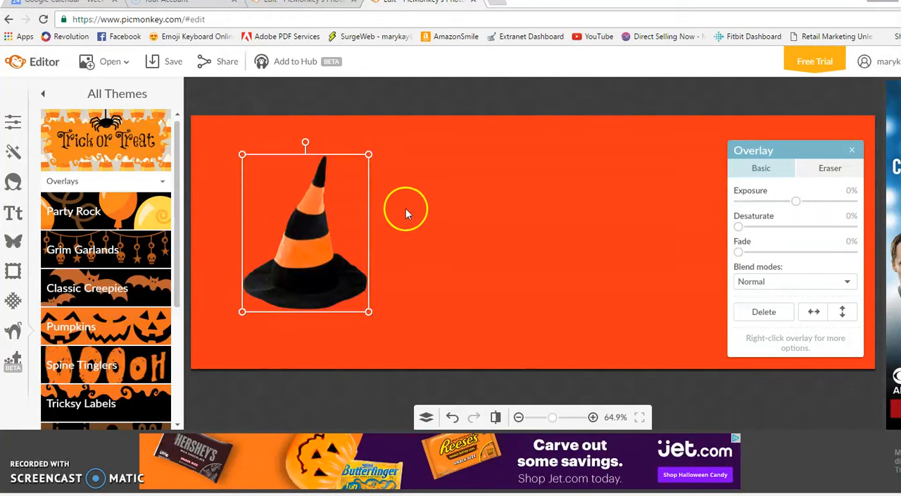
{"action": "mouse_move", "coordinate": [112, 251]}
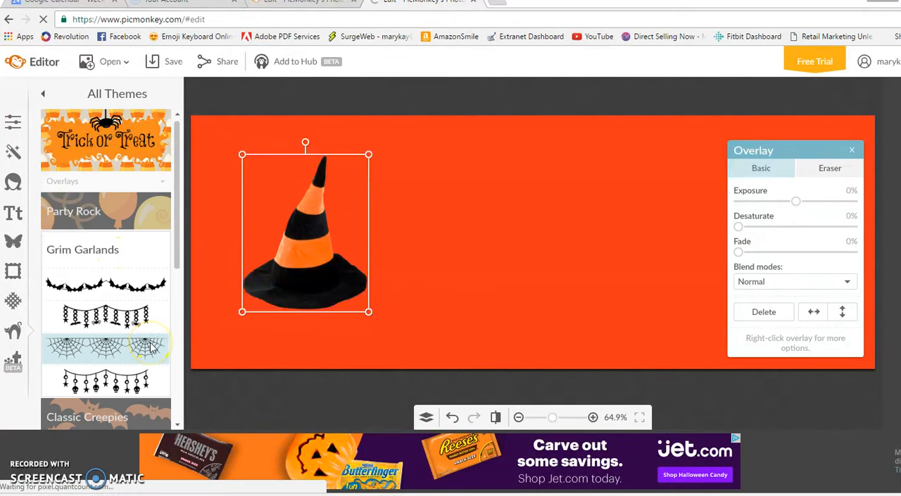
Place a spiderweb garland at the top-left and duplicate it alongside the first.
{"action": "left_click", "coordinate": [106, 349]}
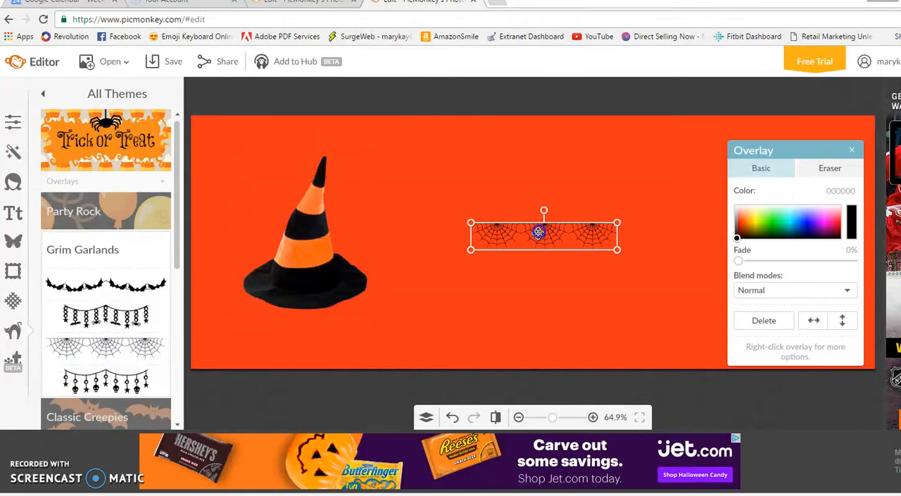
{"action": "left_click_drag", "start_coordinate": [544, 234], "coordinate": [317, 136]}
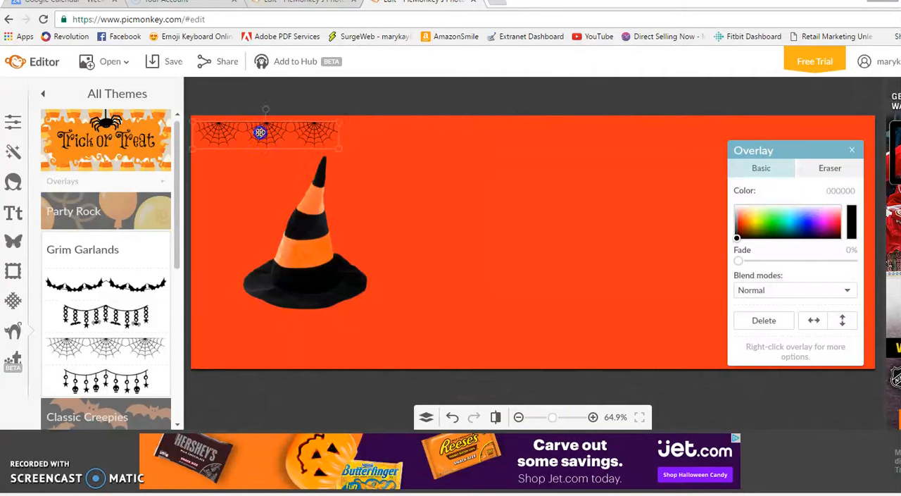
{"action": "left_click", "coordinate": [266, 134]}
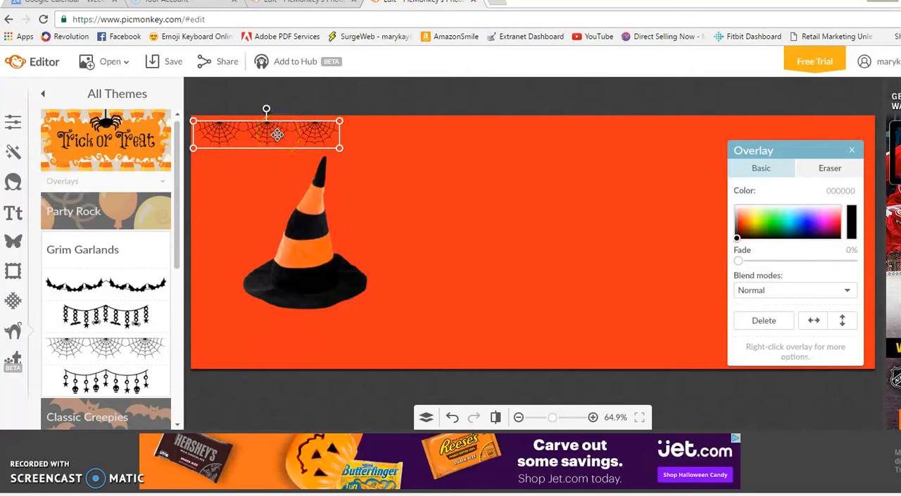
{"action": "right_click", "coordinate": [276, 135]}
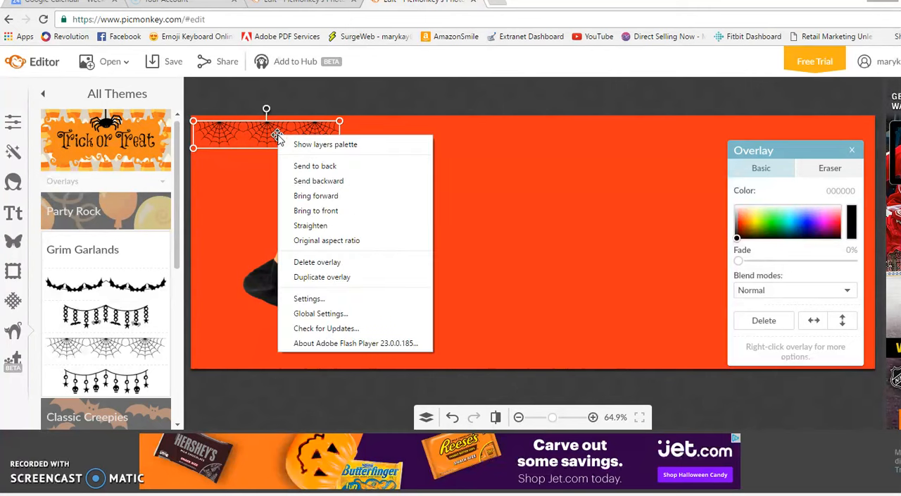
{"action": "mouse_move", "coordinate": [315, 211]}
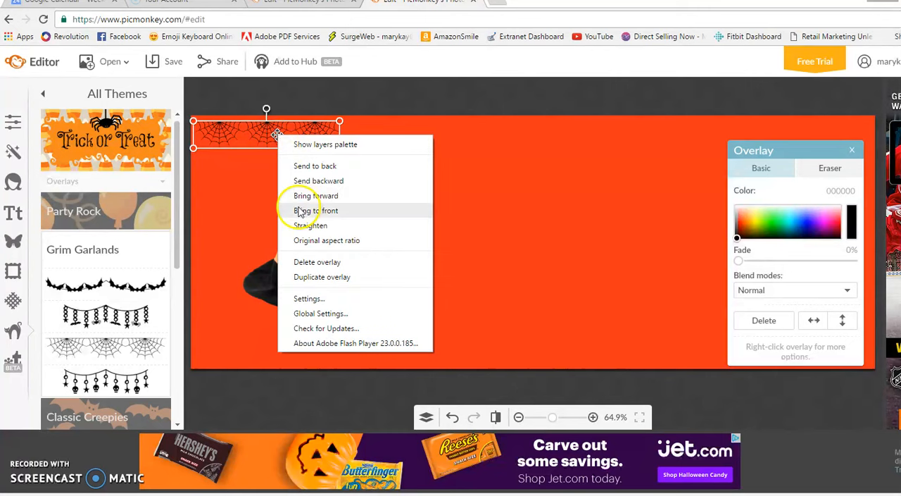
{"action": "mouse_move", "coordinate": [313, 276]}
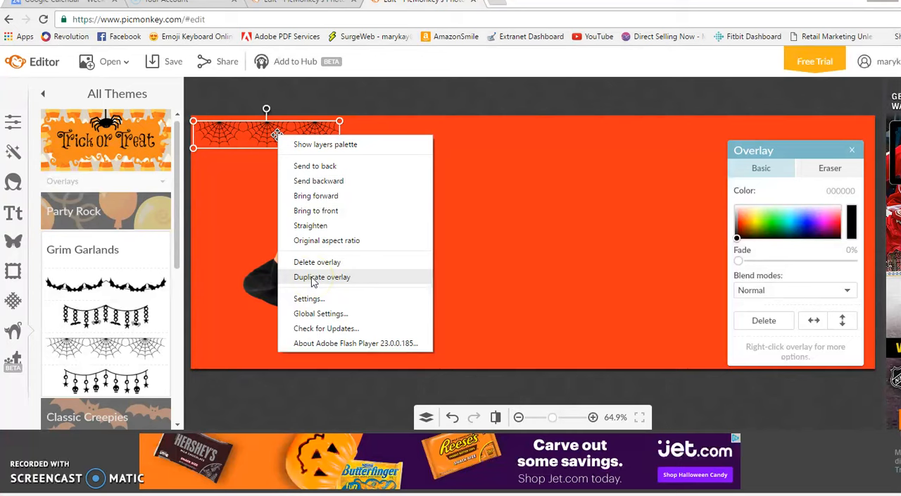
{"action": "left_click", "coordinate": [321, 276]}
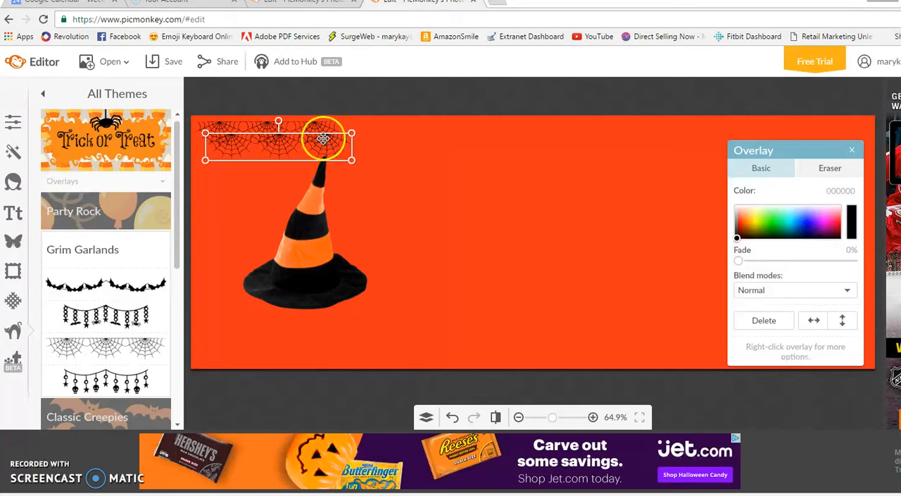
{"action": "left_click_drag", "start_coordinate": [324, 139], "coordinate": [423, 133]}
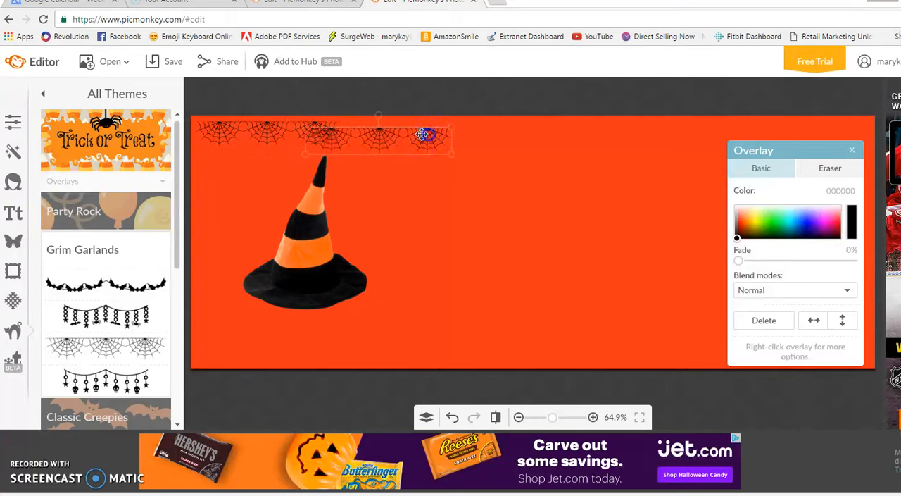
{"action": "left_click_drag", "start_coordinate": [423, 135], "coordinate": [457, 126]}
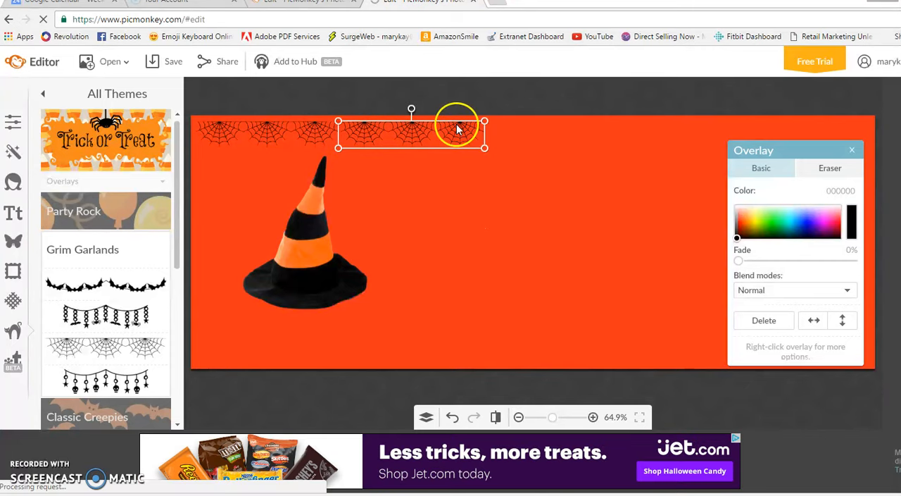
Duplicate more garland copies to extend the row across the whole top edge.
{"action": "right_click", "coordinate": [458, 127]}
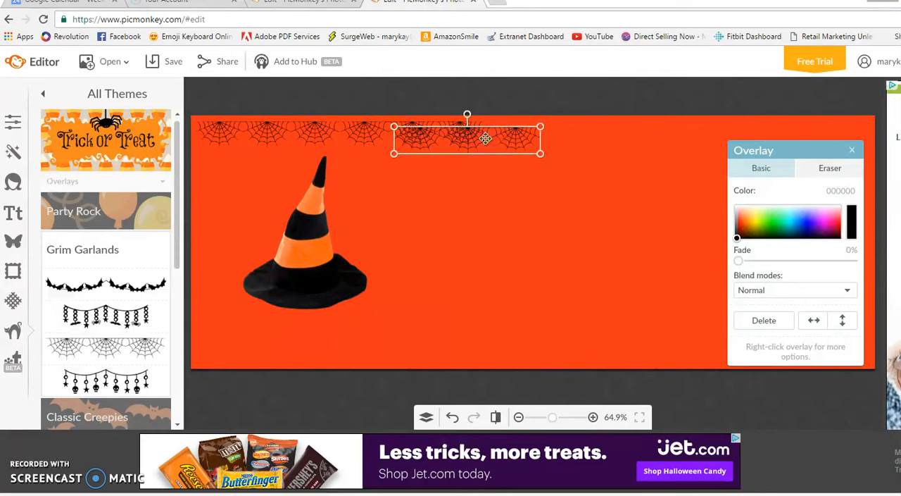
{"action": "left_click_drag", "start_coordinate": [485, 138], "coordinate": [575, 134]}
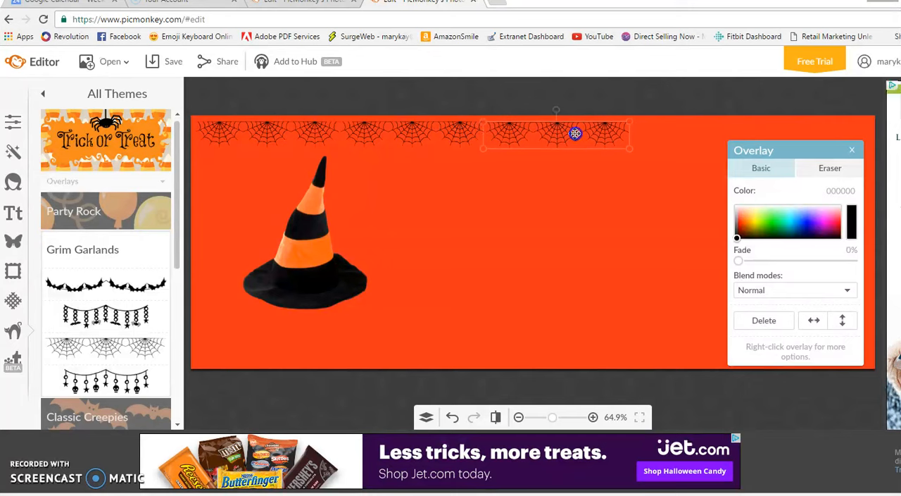
{"action": "right_click", "coordinate": [574, 134]}
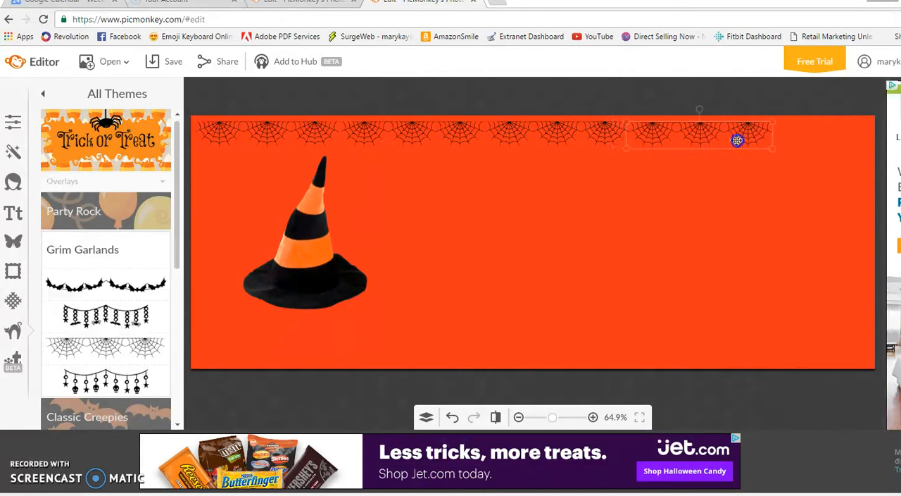
{"action": "left_click", "coordinate": [738, 139]}
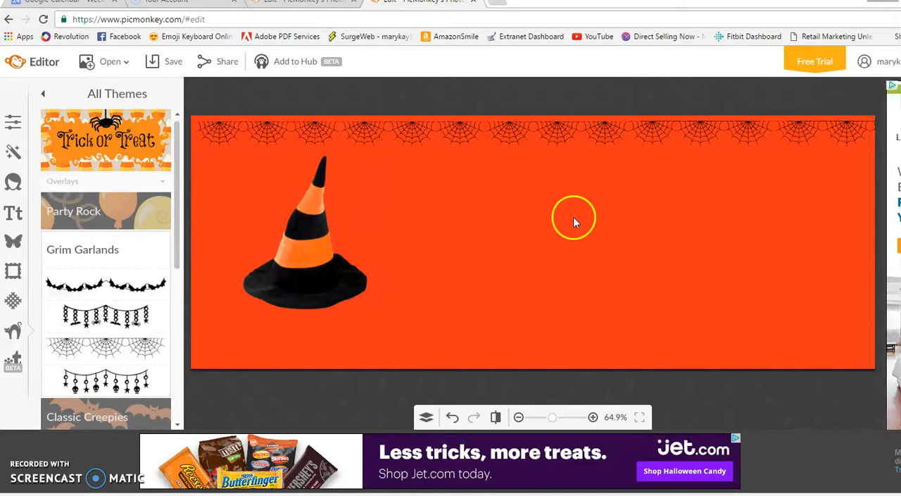
{"action": "mouse_move", "coordinate": [405, 213]}
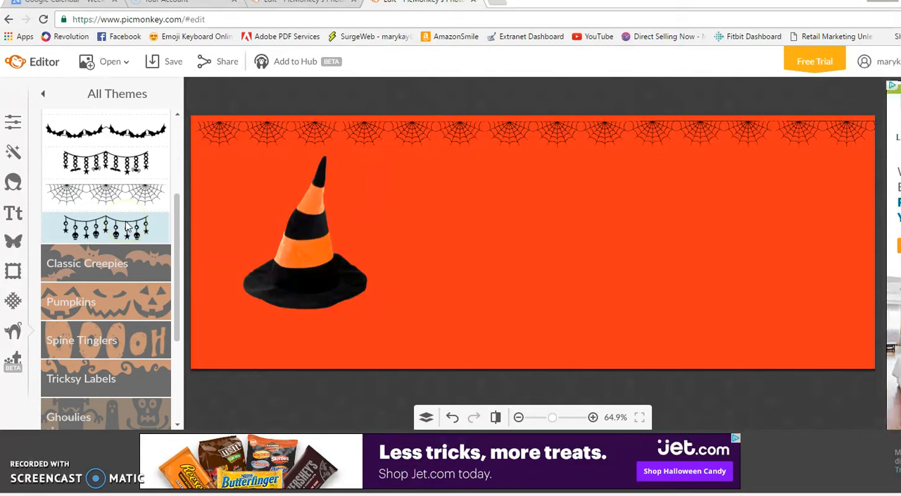
Add a jack-o'-lantern face from Pumpkins onto the hat's orange band.
{"action": "left_click", "coordinate": [70, 302]}
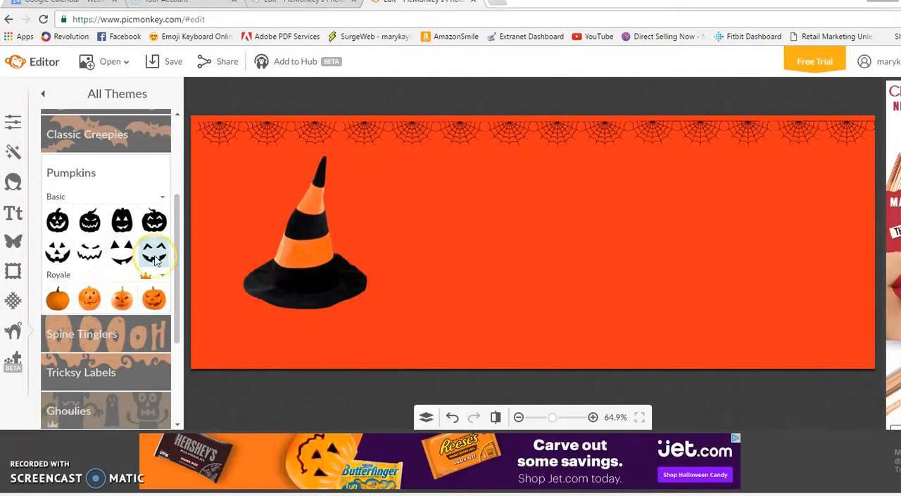
{"action": "left_click", "coordinate": [155, 253]}
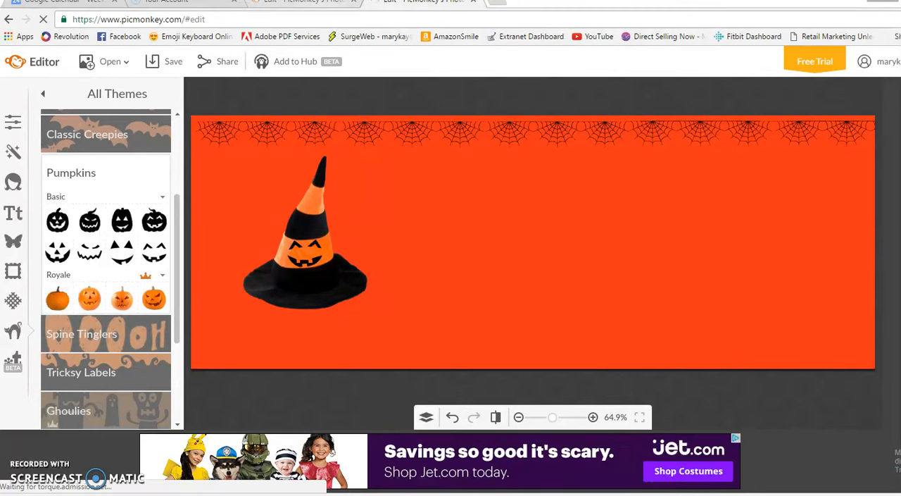
{"action": "left_click", "coordinate": [13, 213]}
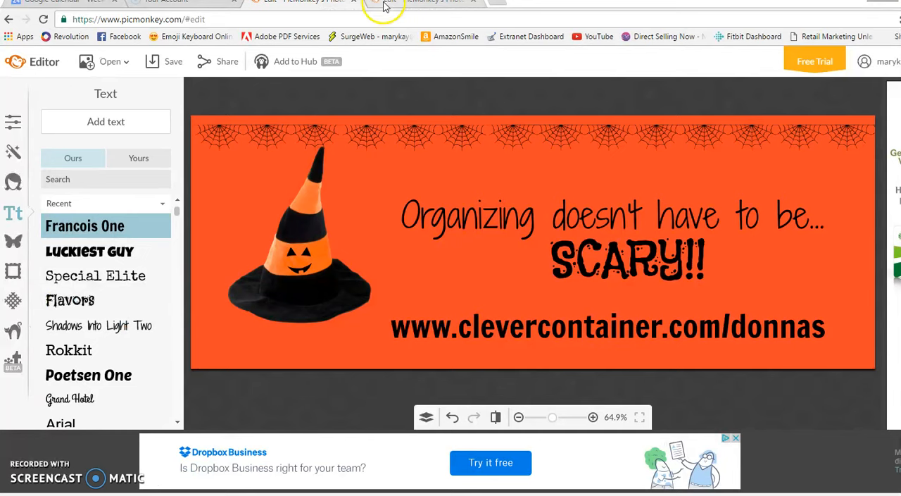
{"action": "mouse_move", "coordinate": [383, 3]}
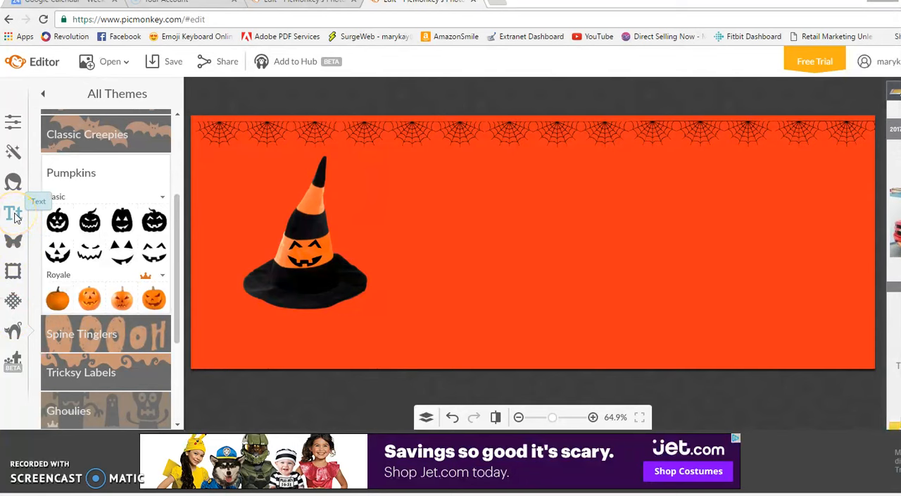
Switch to the Text panel with its font list beside the cover.
{"action": "left_click", "coordinate": [12, 214]}
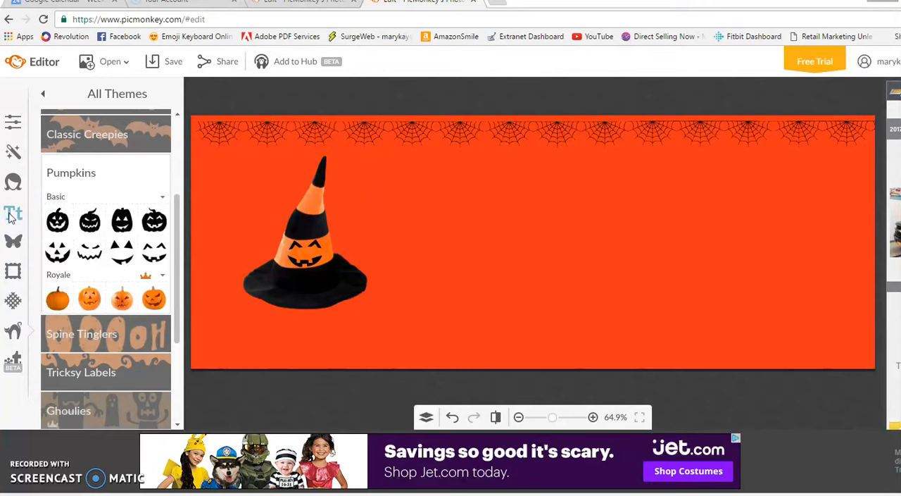
{"action": "left_click", "coordinate": [13, 213]}
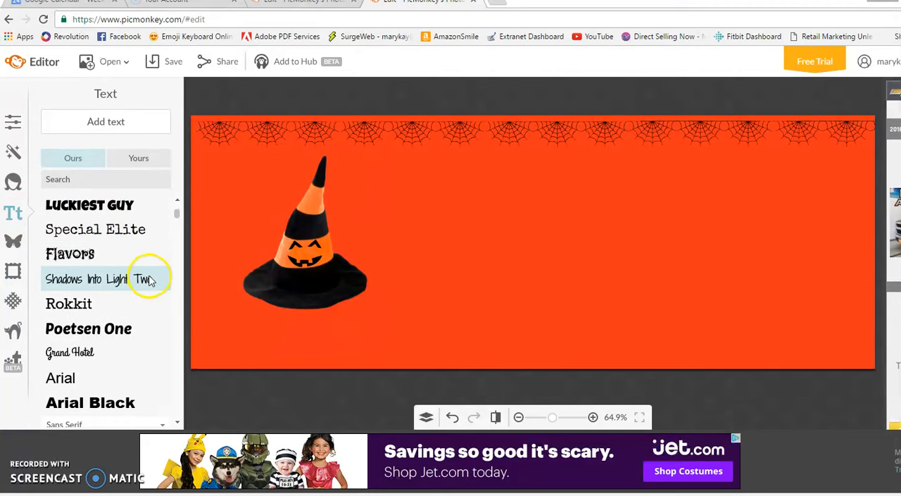
{"action": "mouse_move", "coordinate": [116, 281]}
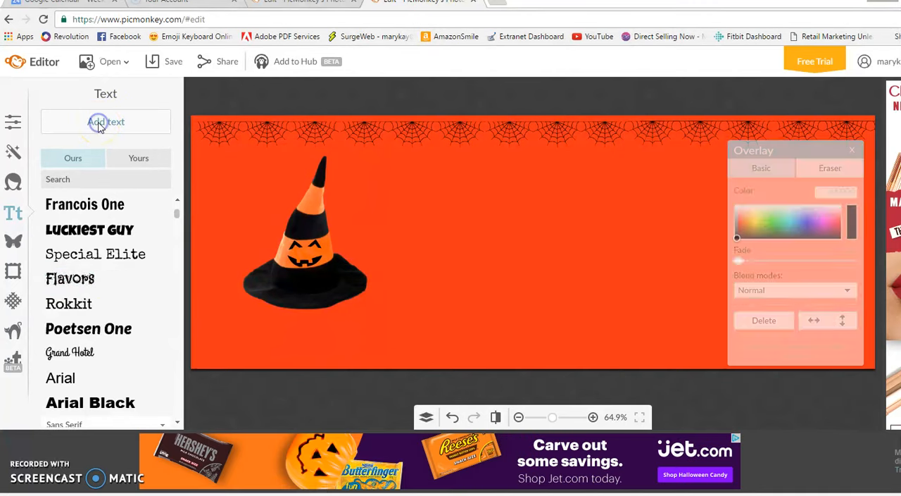
Add a text box reading 'Organizing doesn't have to be scary...' and widen it beside the witch hat.
{"action": "left_click", "coordinate": [106, 122]}
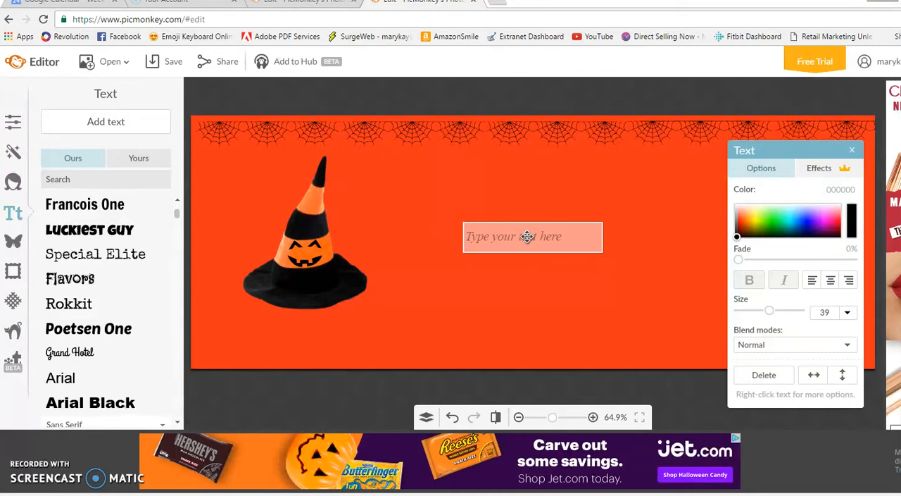
{"action": "type", "text": "Organizinge"}
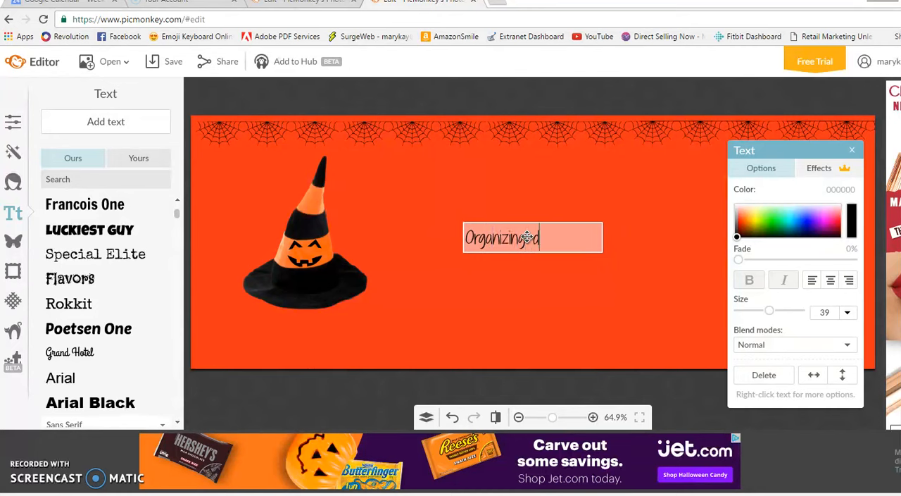
{"action": "type", "text": "doesnt have to be scary..."}
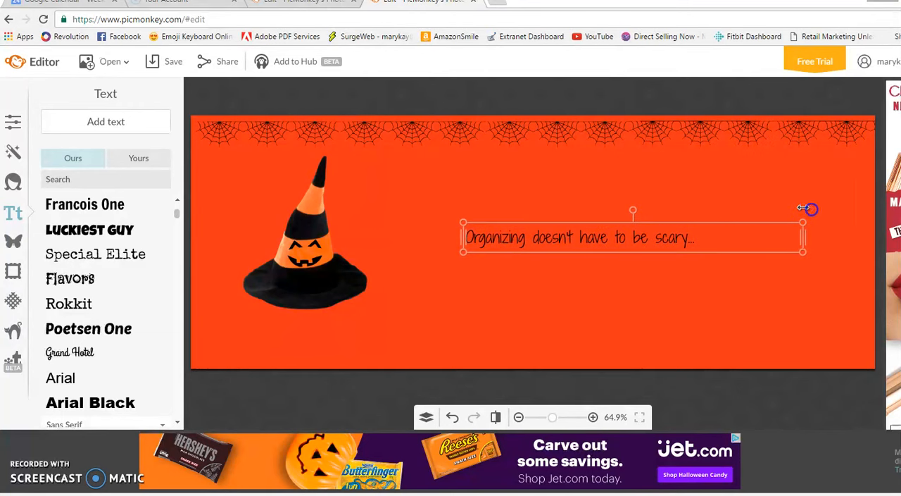
{"action": "left_click_drag", "start_coordinate": [803, 208], "coordinate": [861, 208]}
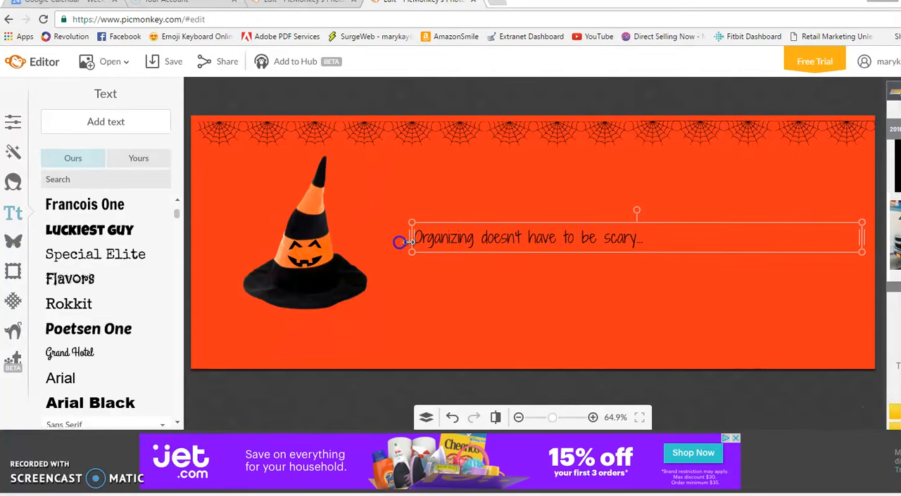
Select the caption and adjust its alignment in the Text palette.
{"action": "left_click", "coordinate": [529, 236]}
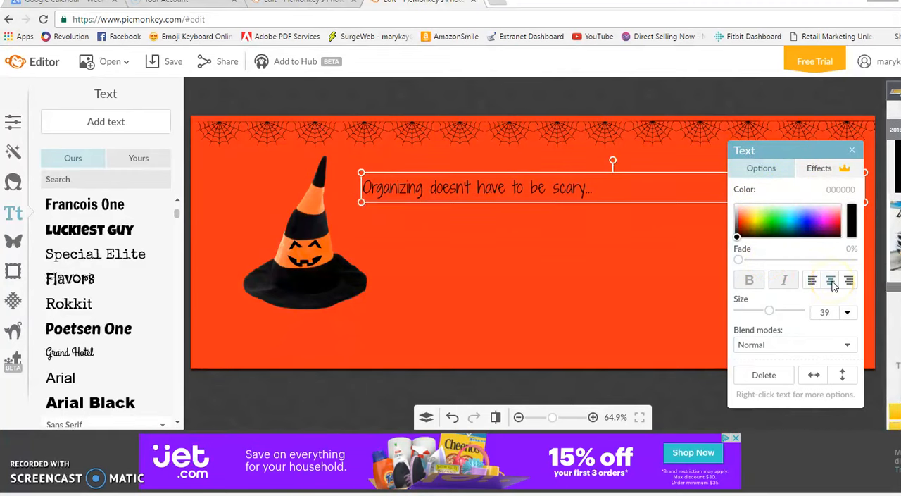
{"action": "left_click", "coordinate": [811, 281]}
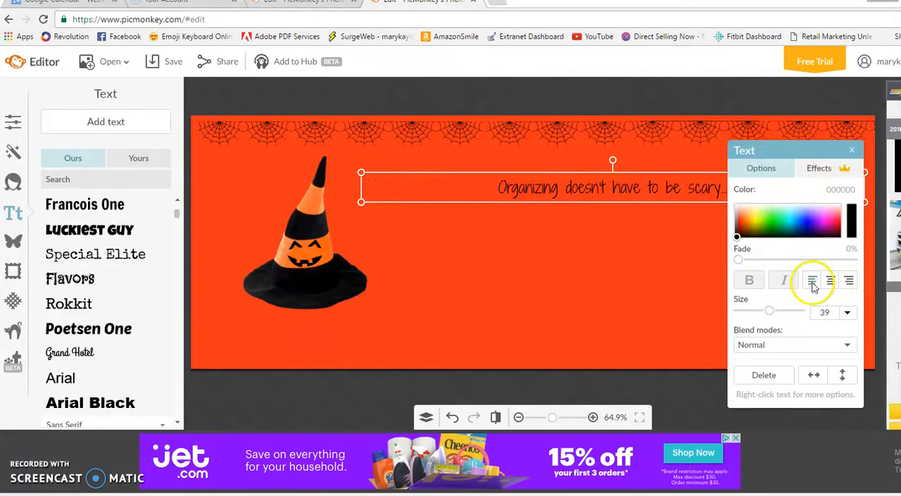
{"action": "left_click", "coordinate": [831, 278]}
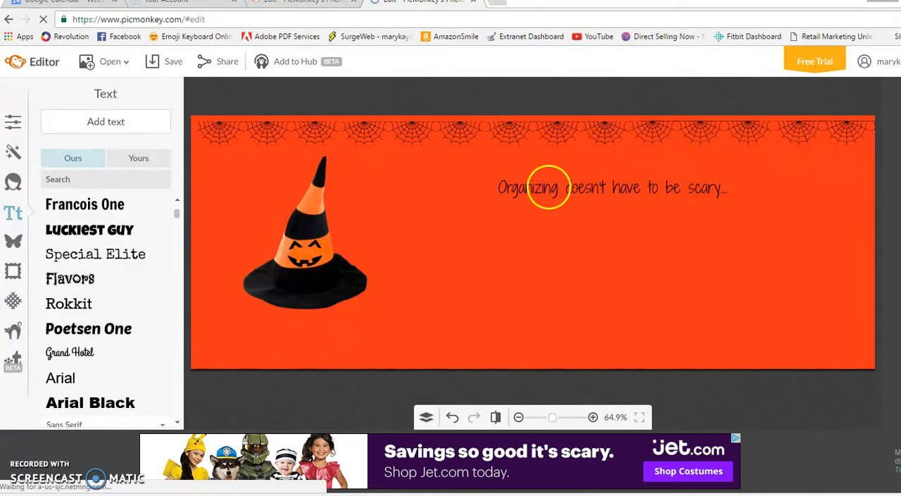
Enlarge the caption text to size 70 so it fills the width beside the hat.
{"action": "left_click", "coordinate": [549, 188]}
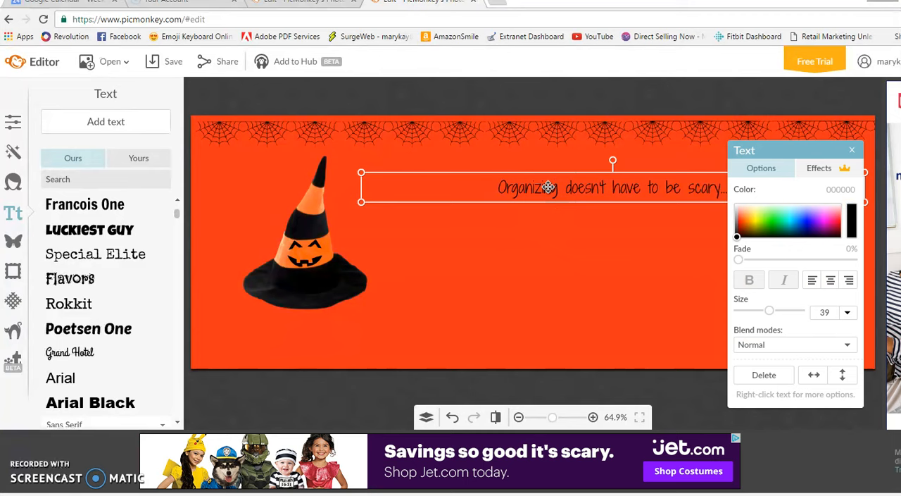
{"action": "left_click", "coordinate": [831, 279]}
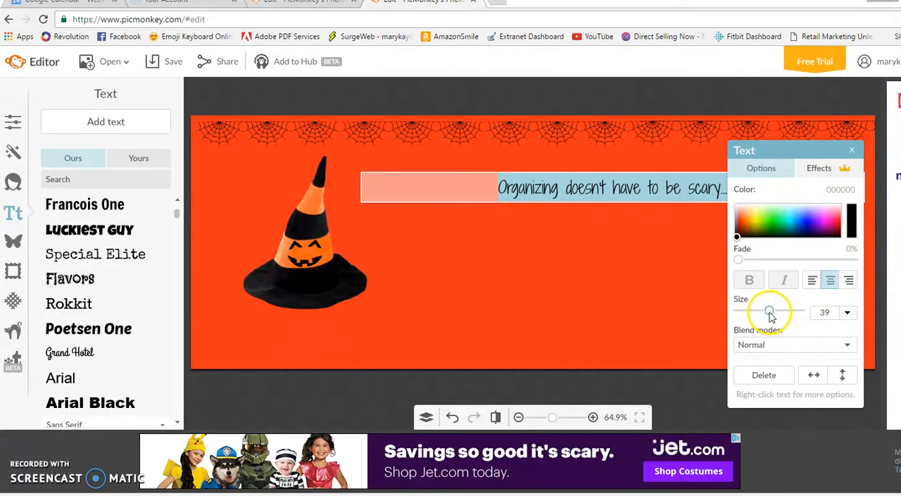
{"action": "left_click_drag", "start_coordinate": [769, 313], "coordinate": [781, 313]}
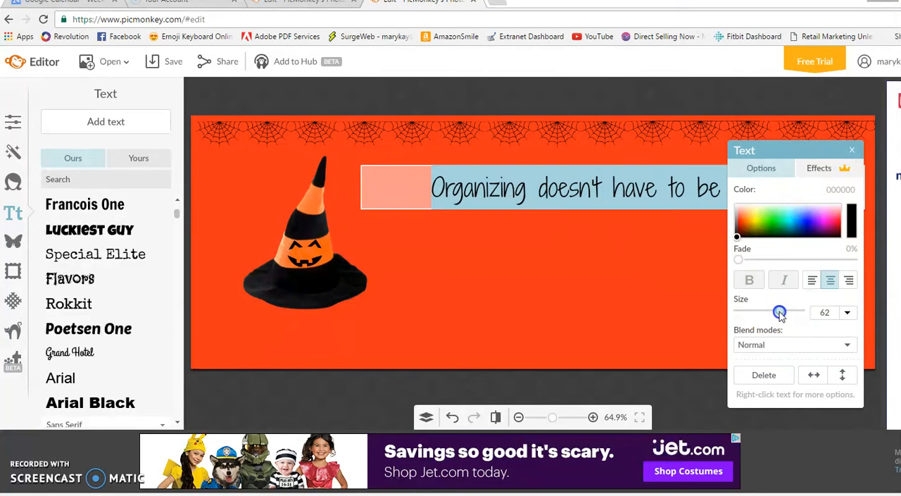
{"action": "left_click_drag", "start_coordinate": [781, 313], "coordinate": [783, 313]}
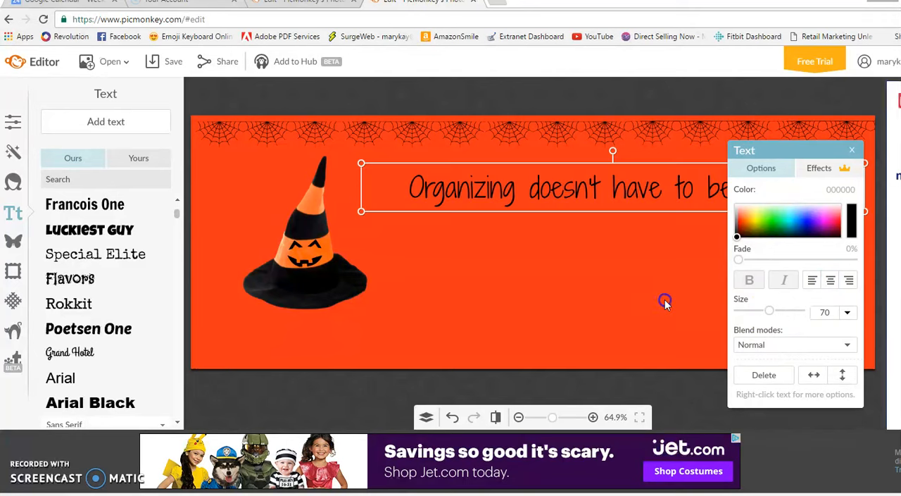
{"action": "left_click", "coordinate": [549, 211]}
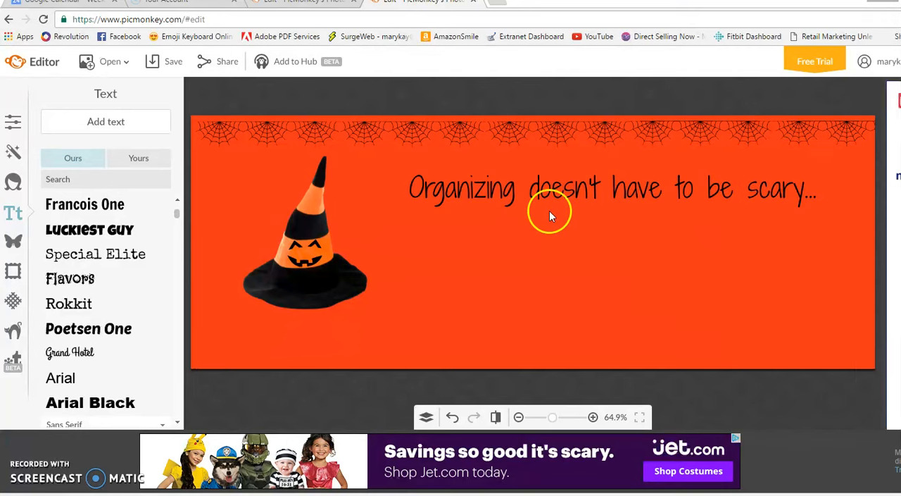
{"action": "mouse_move", "coordinate": [684, 188]}
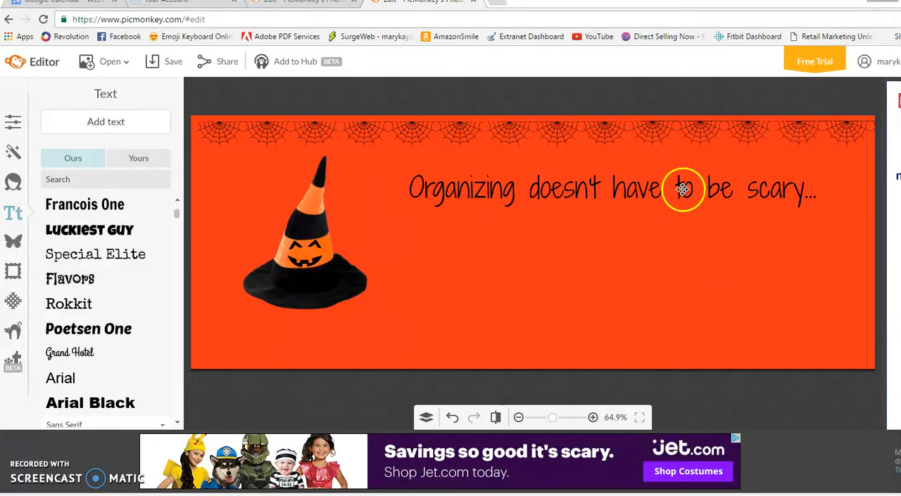
{"action": "mouse_move", "coordinate": [780, 192]}
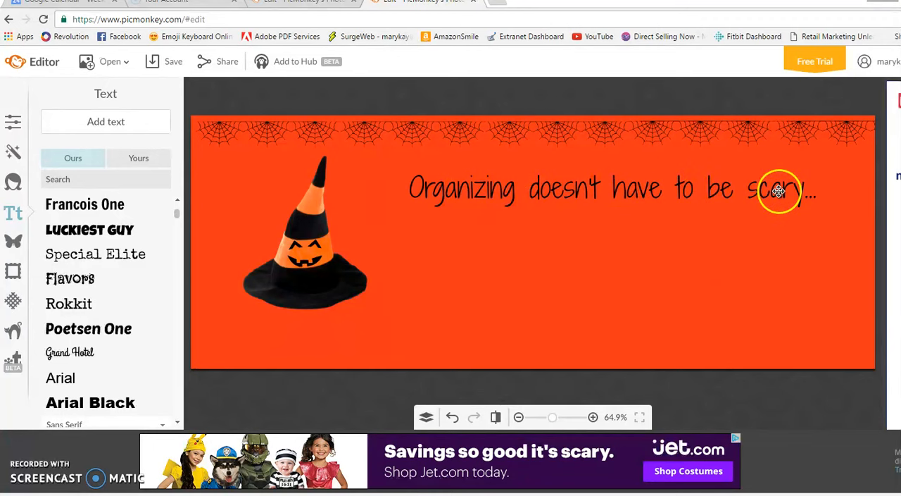
{"action": "left_click", "coordinate": [781, 190]}
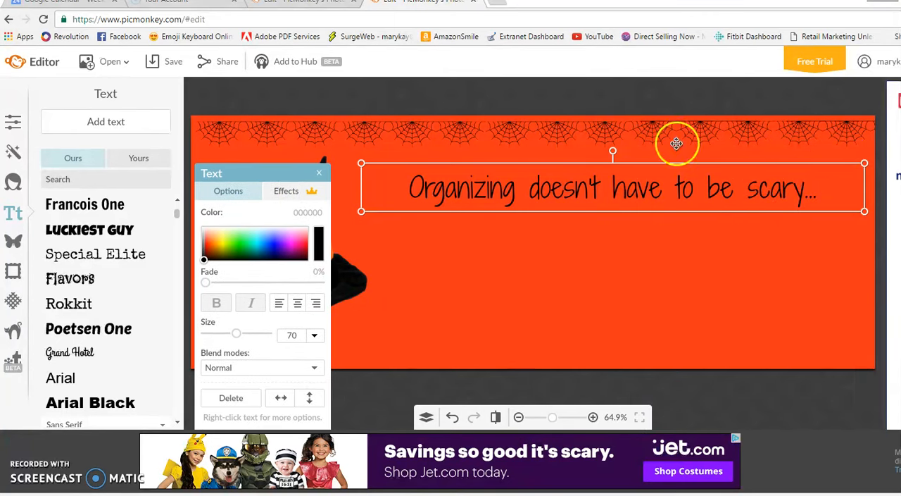
Trim the caption to 'Organizing doesn't have to be...' and add a new 'SCARY!!' text box.
{"action": "left_click", "coordinate": [297, 303]}
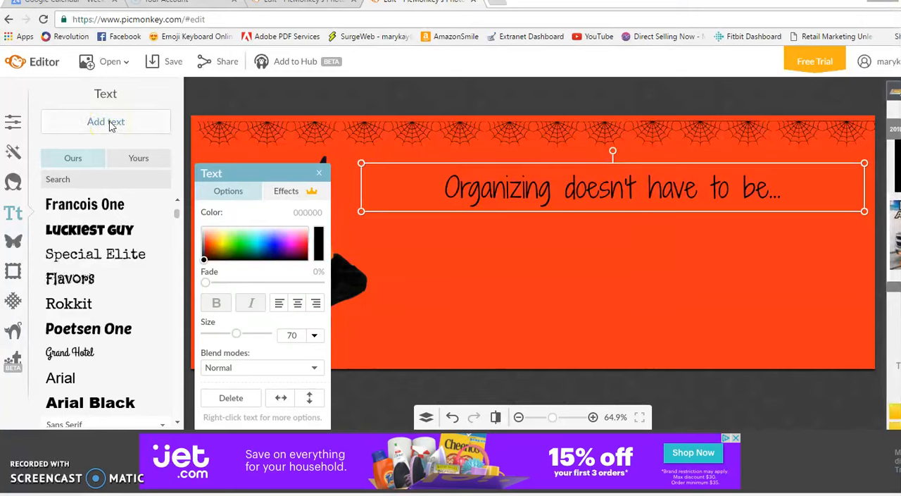
{"action": "left_click", "coordinate": [106, 122]}
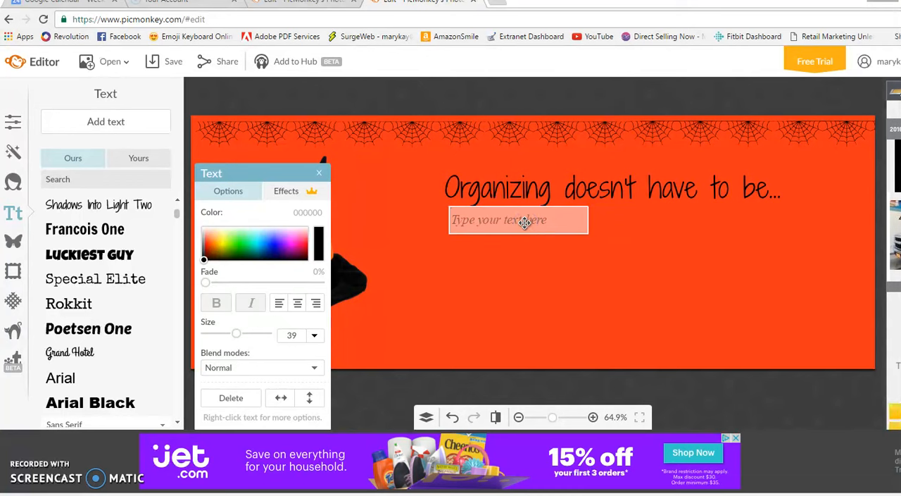
{"action": "type", "text": "SCA"}
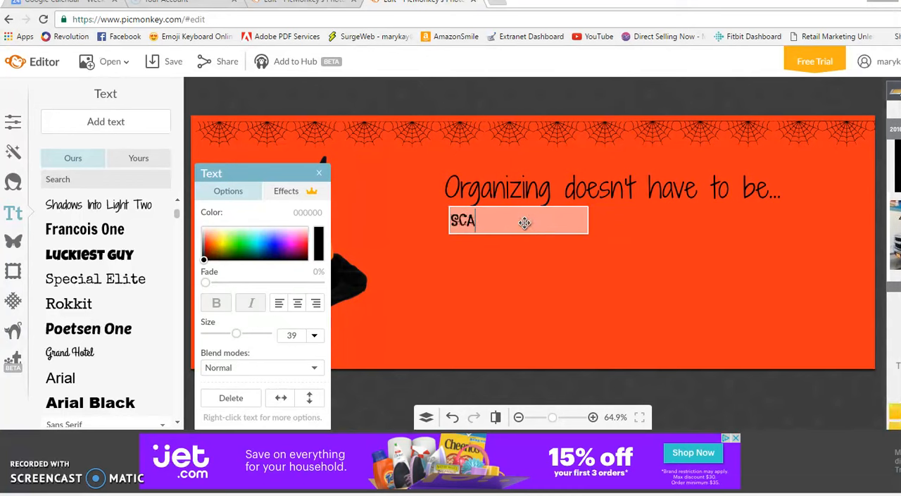
{"action": "type", "text": "RY"}
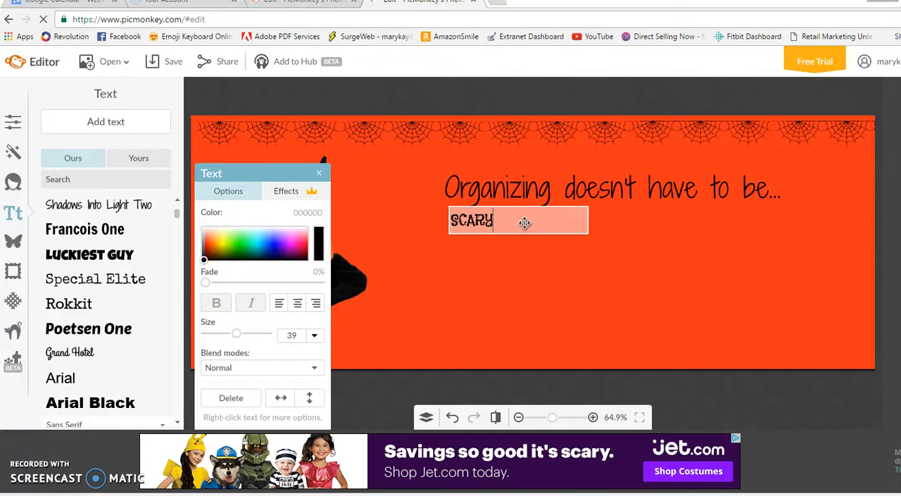
{"action": "type", "text": "!!"}
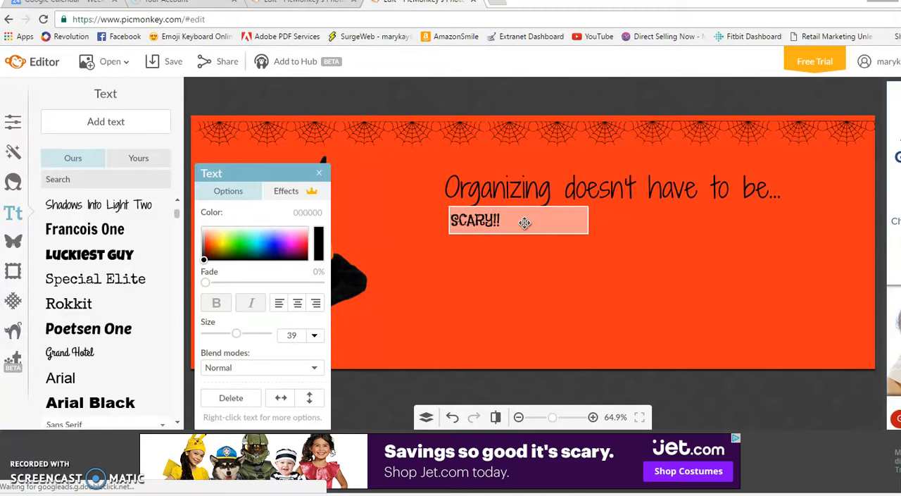
{"action": "mouse_move", "coordinate": [407, 245]}
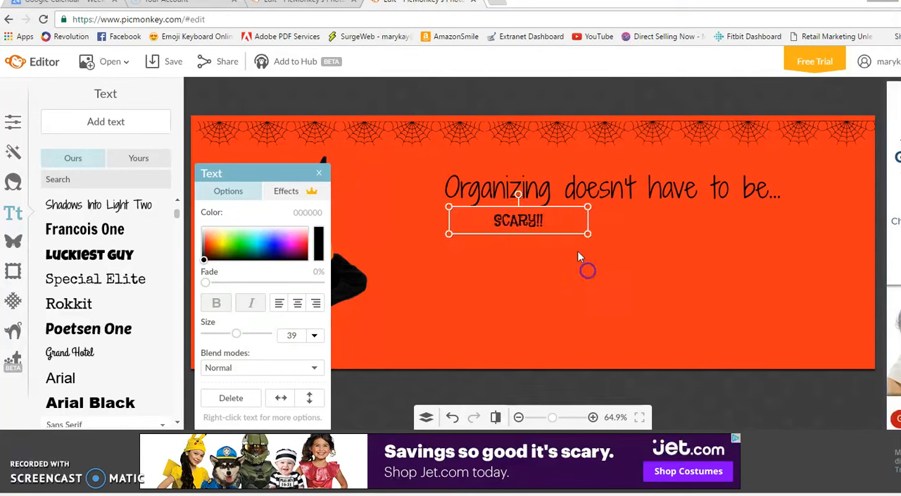
Centre 'SCARY!!' beneath the caption and make it large and bold.
{"action": "left_click_drag", "start_coordinate": [518, 220], "coordinate": [604, 228]}
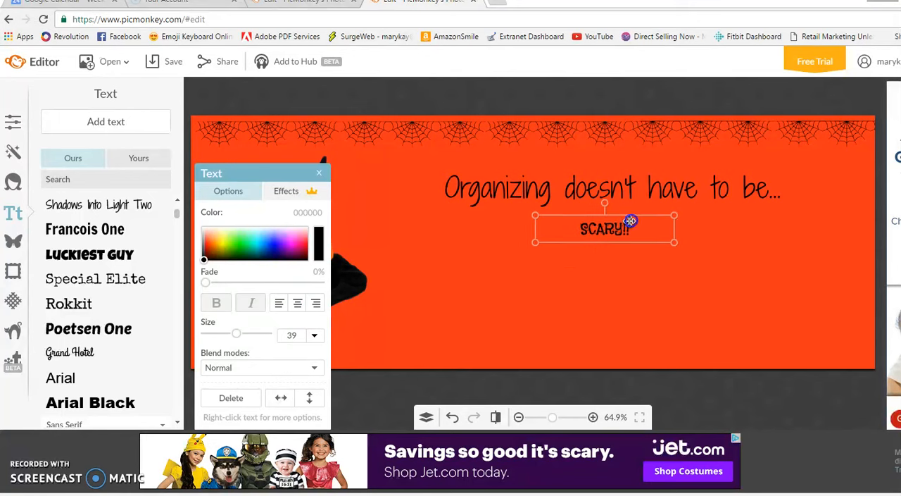
{"action": "left_click_drag", "start_coordinate": [631, 220], "coordinate": [648, 214]}
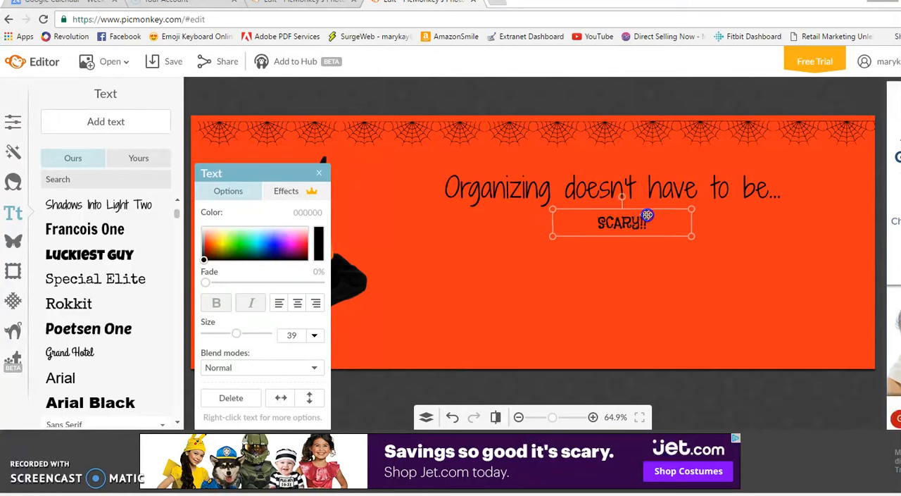
{"action": "mouse_move", "coordinate": [580, 257]}
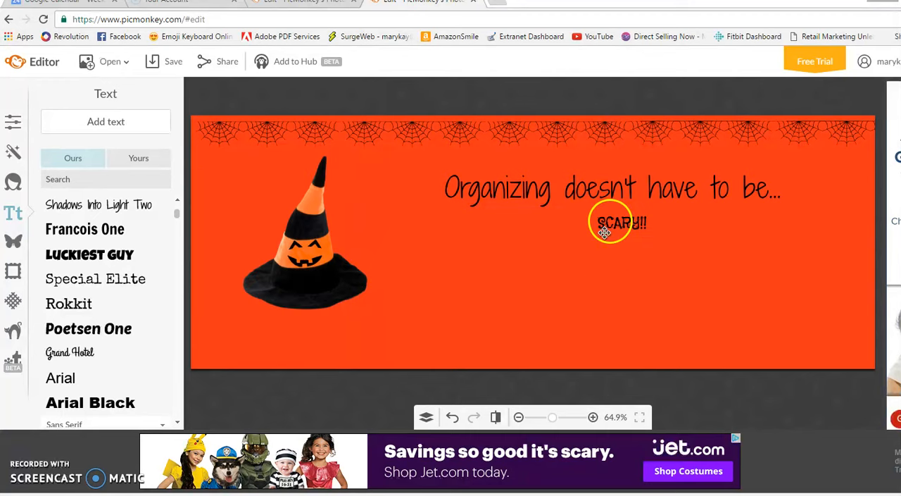
{"action": "left_click", "coordinate": [622, 222]}
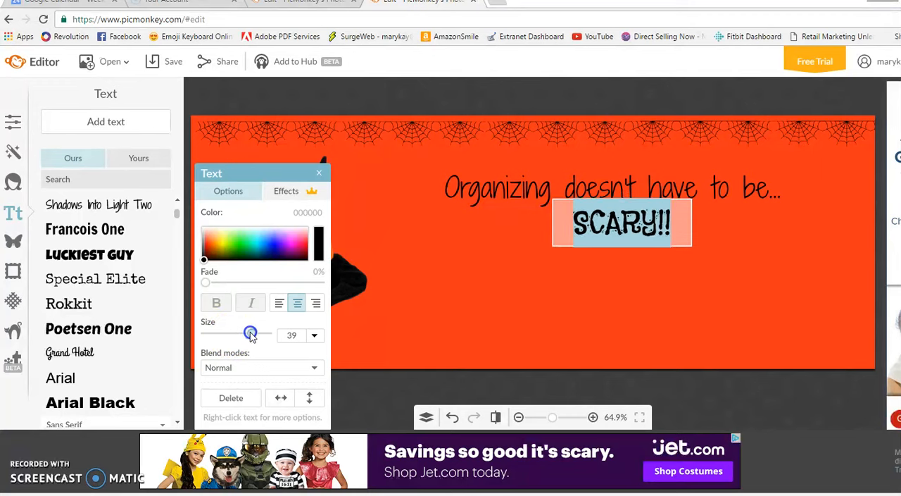
{"action": "left_click_drag", "start_coordinate": [250, 333], "coordinate": [258, 332]}
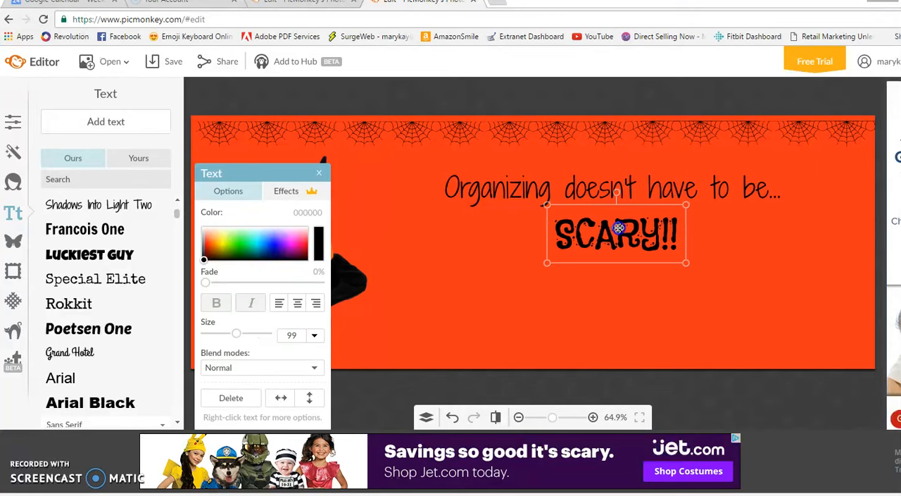
{"action": "left_click", "coordinate": [297, 303]}
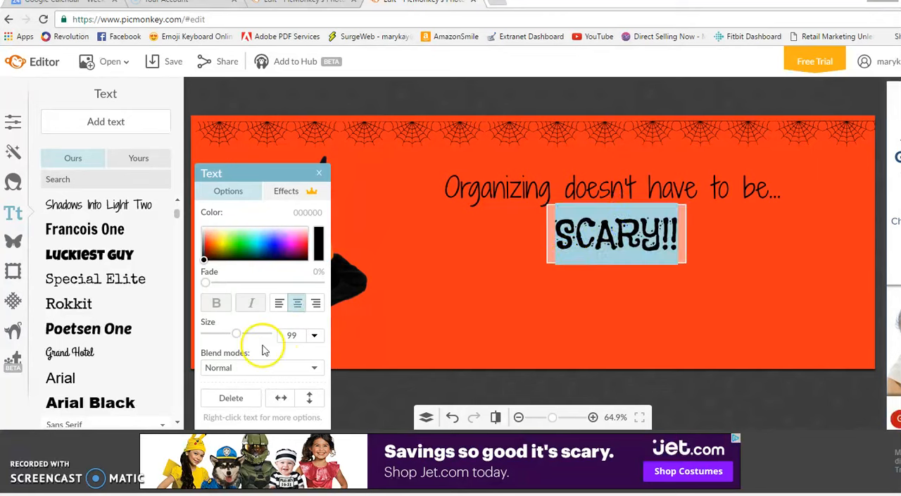
{"action": "left_click_drag", "start_coordinate": [237, 332], "coordinate": [261, 335]}
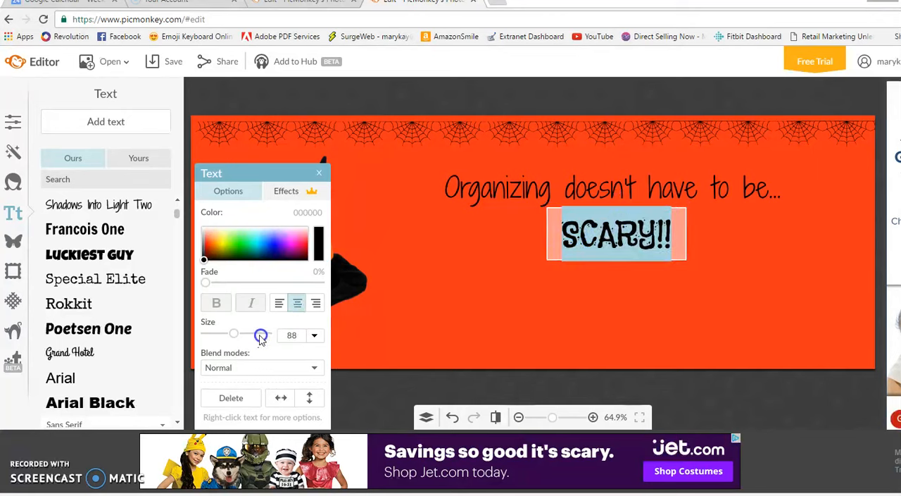
{"action": "left_click_drag", "start_coordinate": [260, 335], "coordinate": [248, 335]}
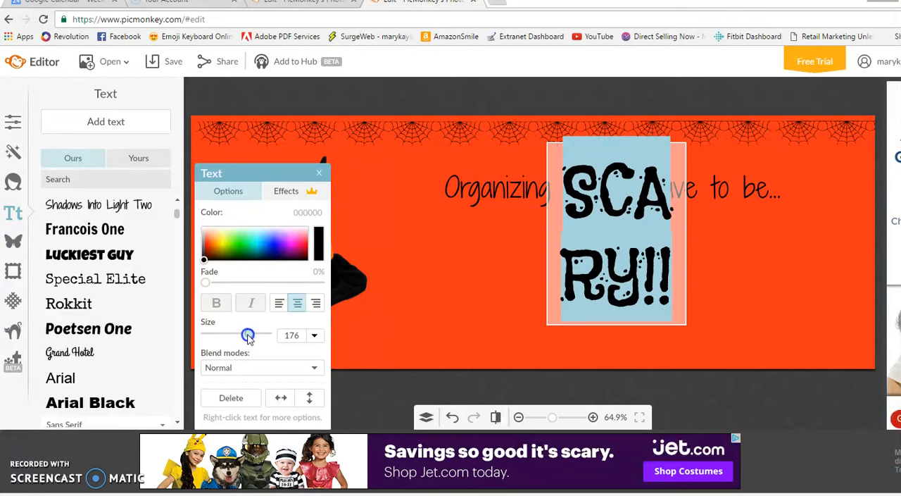
{"action": "left_click_drag", "start_coordinate": [248, 334], "coordinate": [242, 334]}
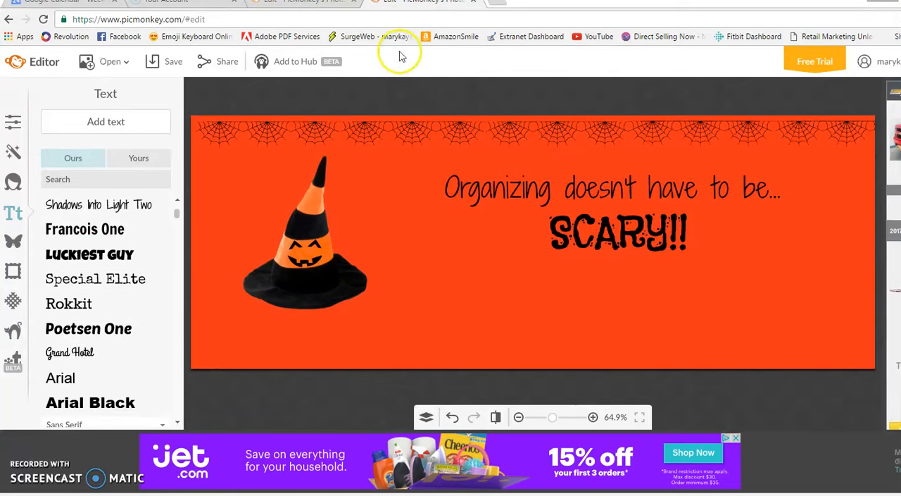
{"action": "left_click", "coordinate": [106, 121]}
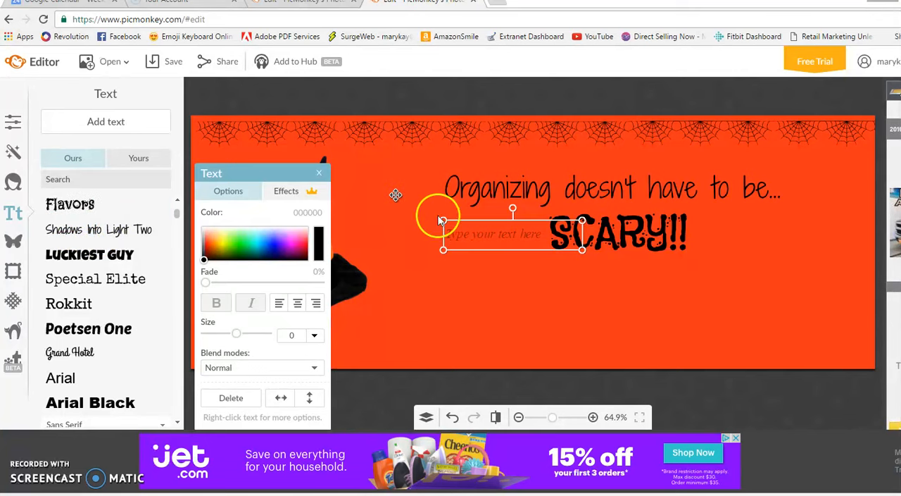
{"action": "left_click", "coordinate": [493, 234]}
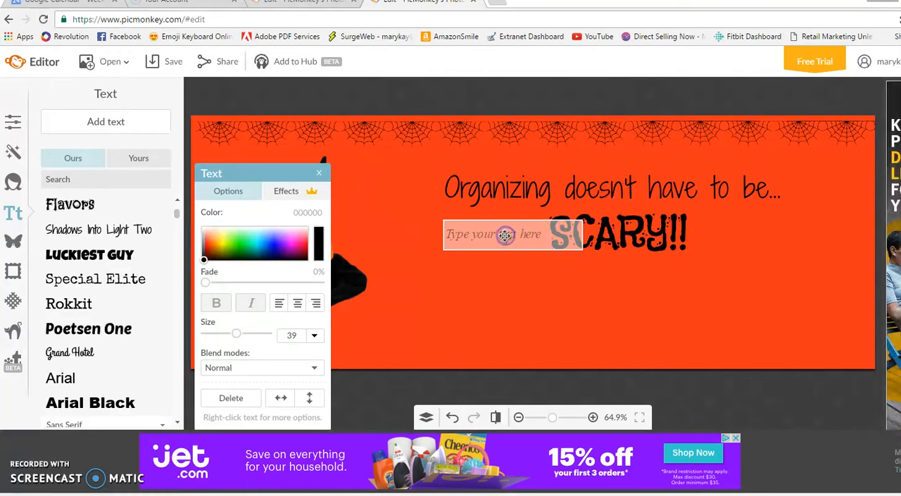
{"action": "type", "text": "www.clevercontainer"}
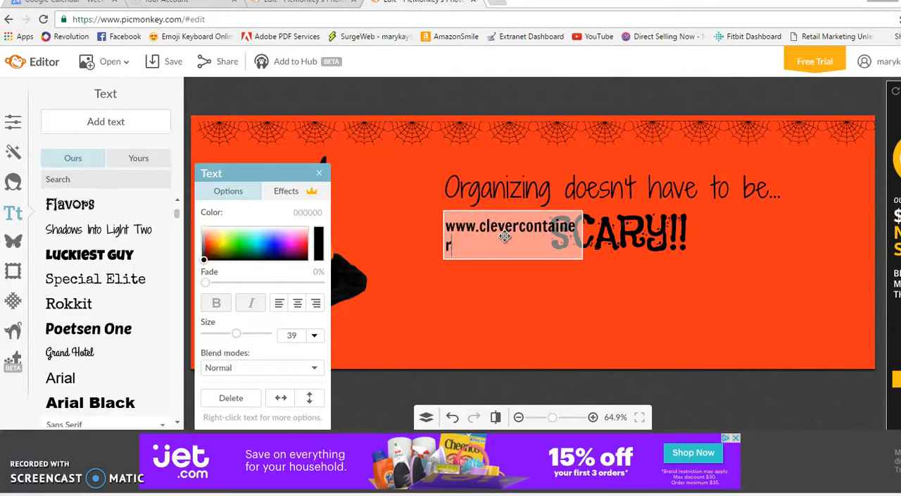
{"action": "type", "text": ".com"}
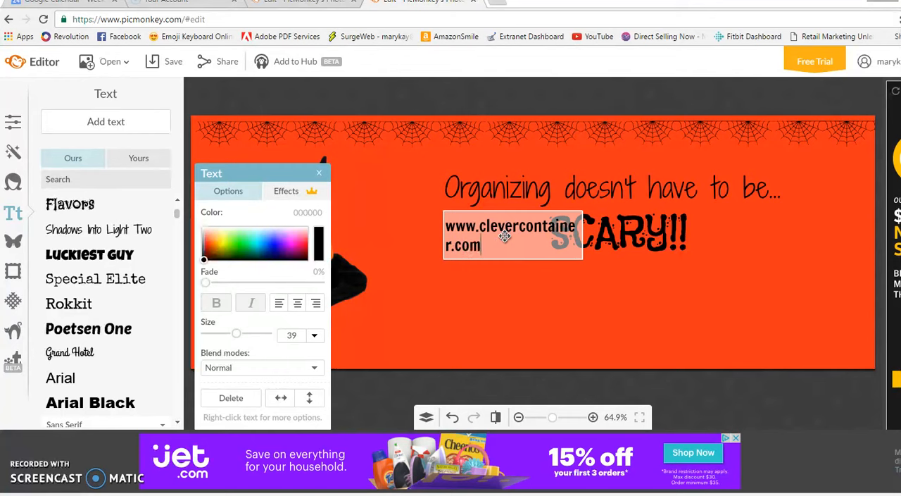
{"action": "type", "text": "/donn"}
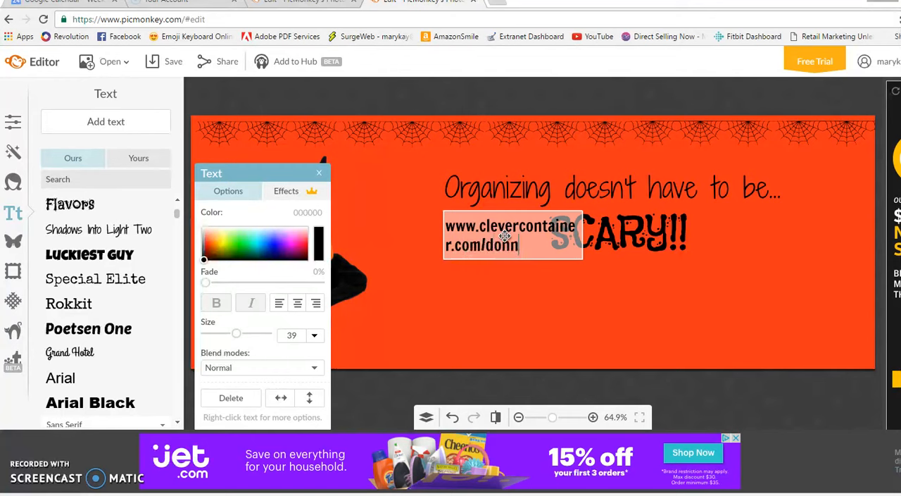
{"action": "type", "text": "as"}
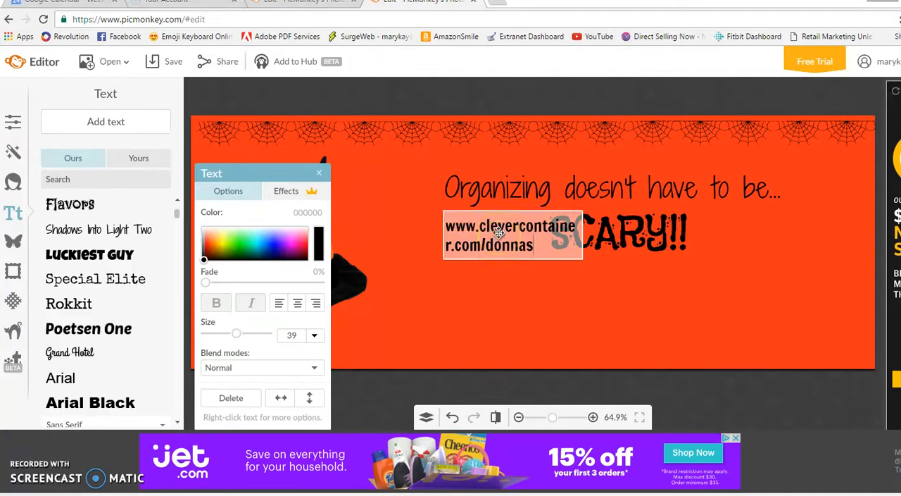
{"action": "left_click", "coordinate": [513, 234]}
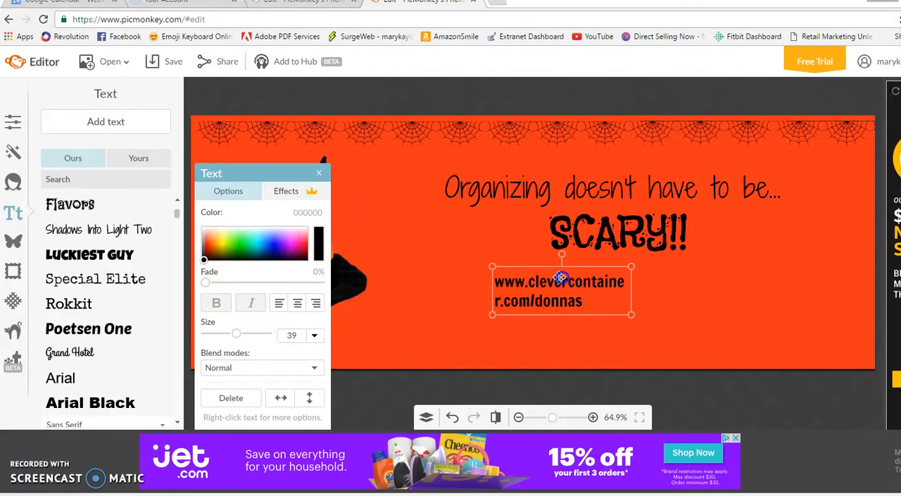
Place the URL on one line beneath 'SCARY!!' at size 70 and close the Text palette.
{"action": "left_click_drag", "start_coordinate": [561, 282], "coordinate": [612, 293]}
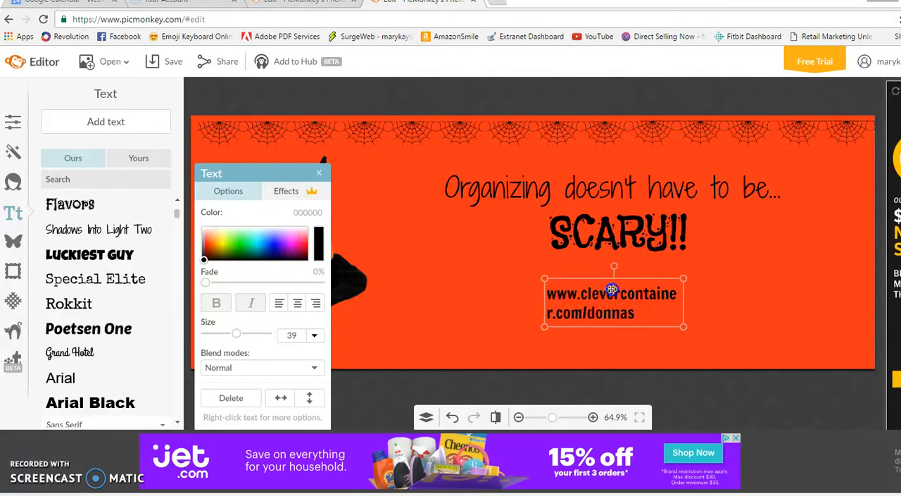
{"action": "left_click_drag", "start_coordinate": [683, 293], "coordinate": [820, 293]}
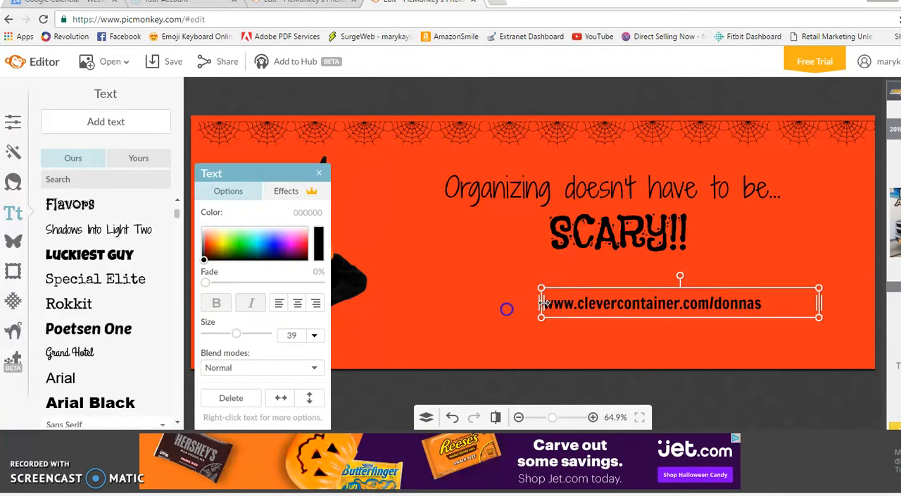
{"action": "left_click", "coordinate": [279, 303]}
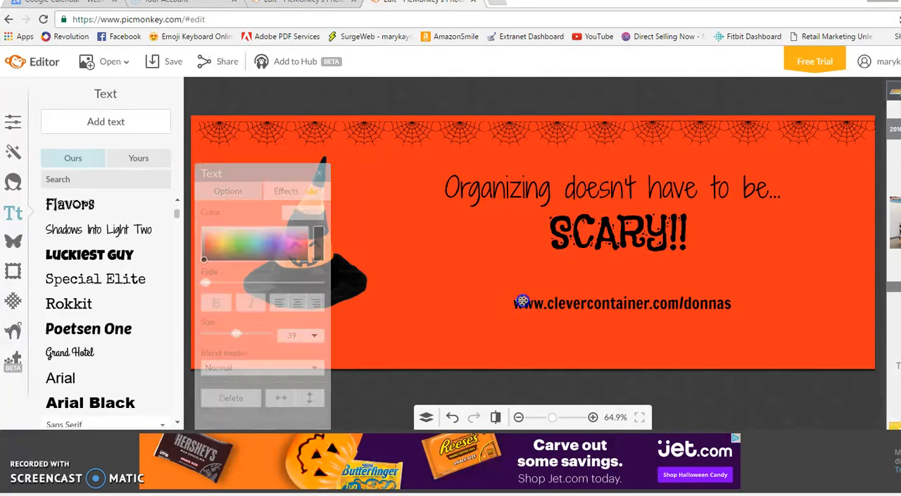
{"action": "left_click", "coordinate": [622, 303]}
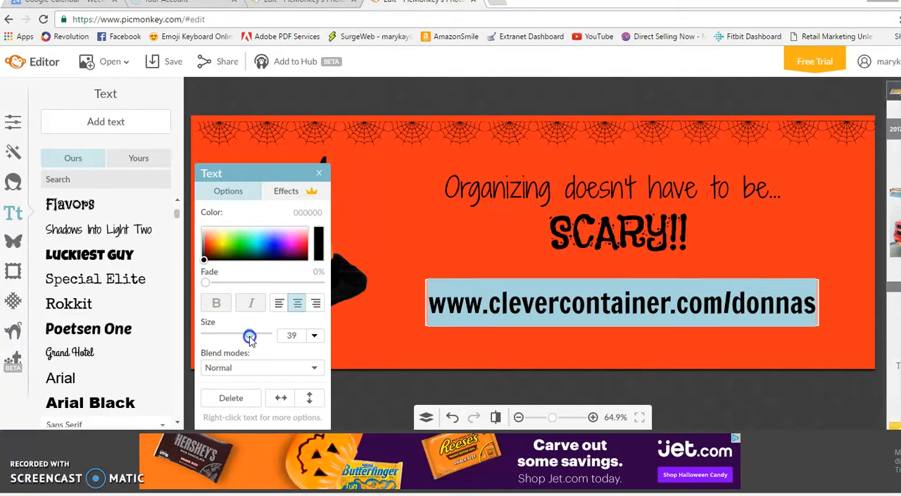
{"action": "left_click_drag", "start_coordinate": [250, 335], "coordinate": [236, 335]}
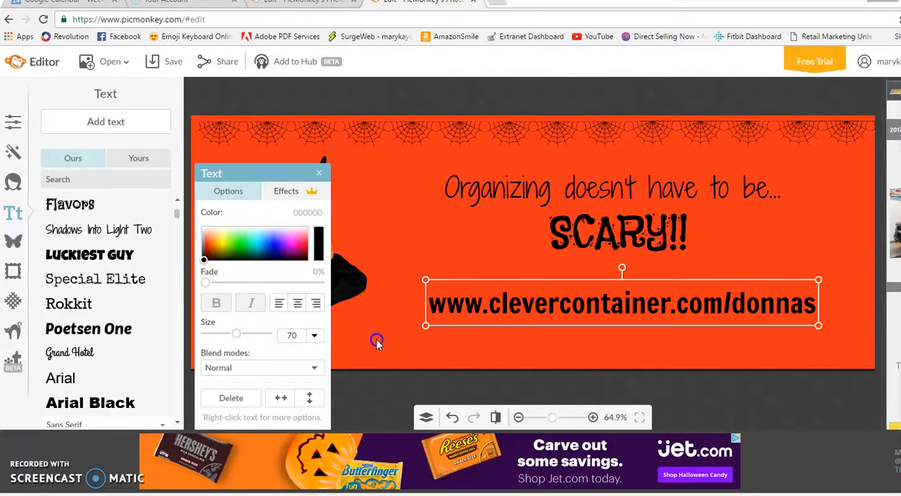
{"action": "left_click", "coordinate": [318, 173]}
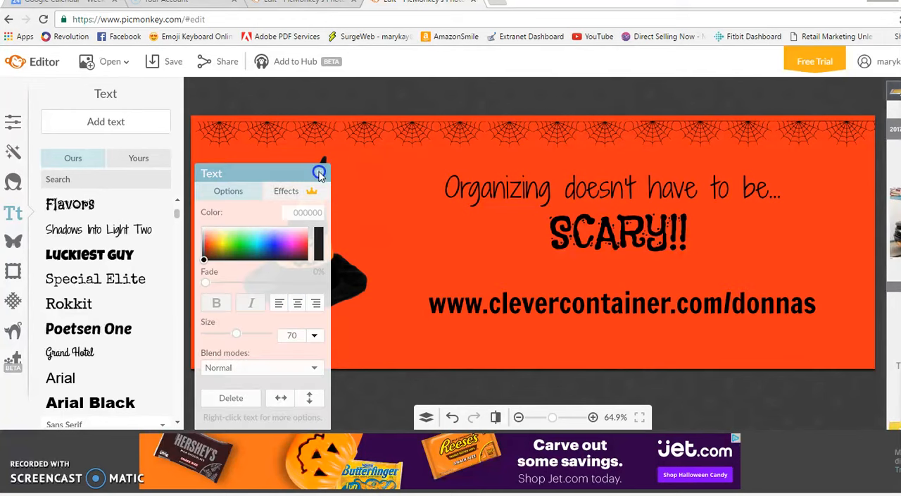
{"action": "left_click", "coordinate": [318, 173]}
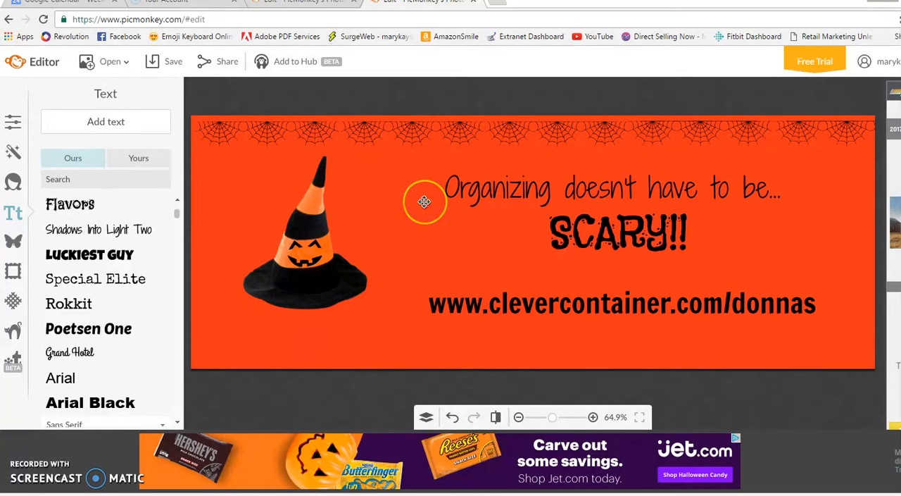
{"action": "mouse_move", "coordinate": [355, 172]}
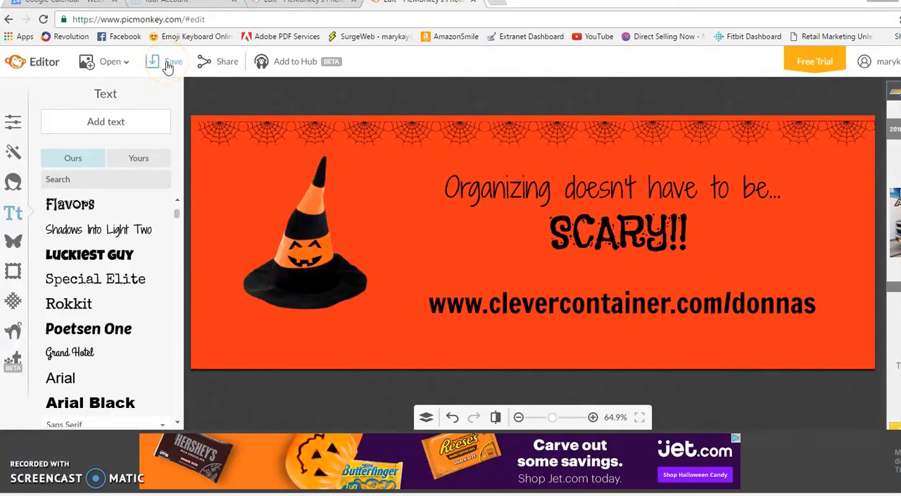
{"action": "left_click", "coordinate": [172, 62]}
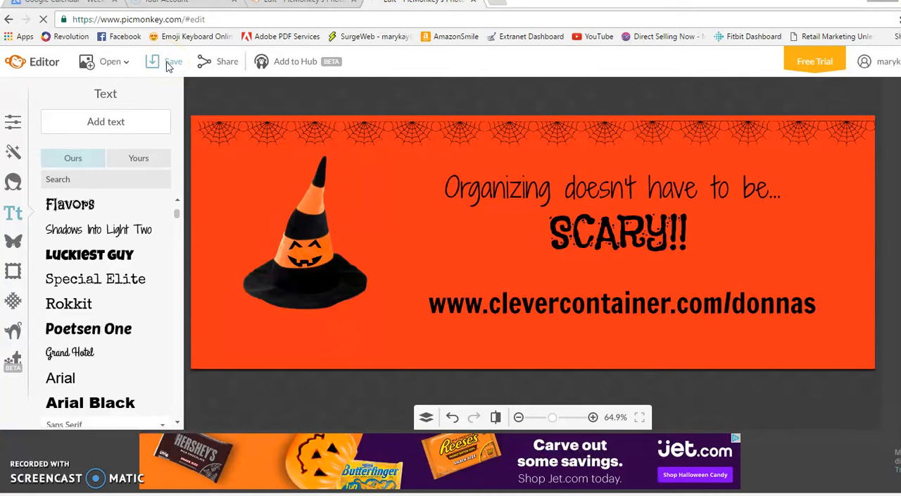
{"action": "left_click", "coordinate": [172, 62]}
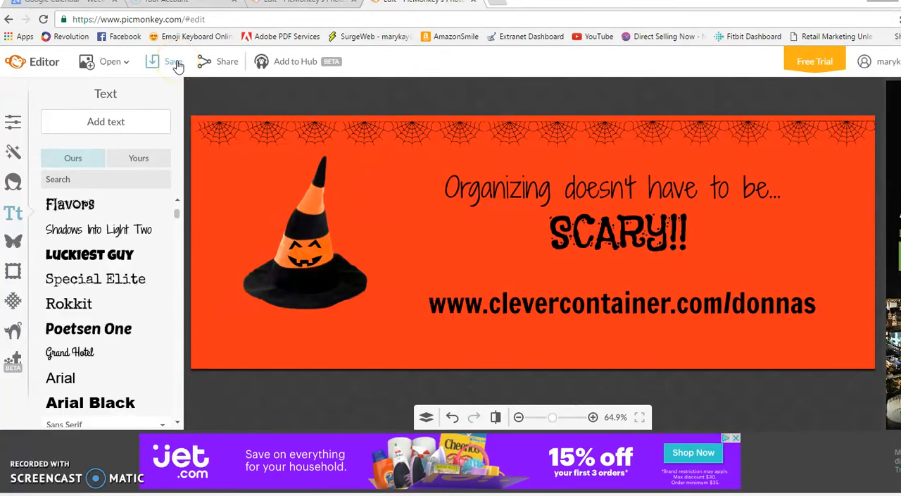
On the save screen, name the JPG 'Halloween Timeline' and show the other save destinations.
{"action": "left_click", "coordinate": [169, 62]}
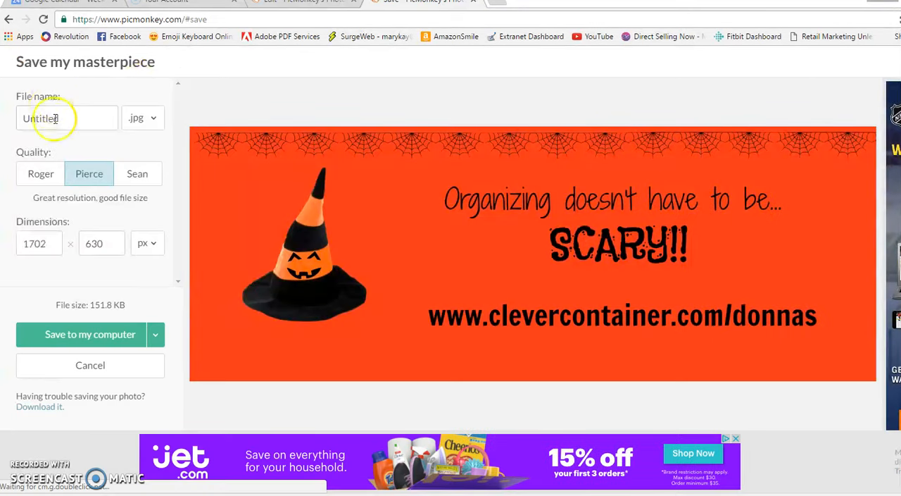
{"action": "double_click", "coordinate": [39, 118]}
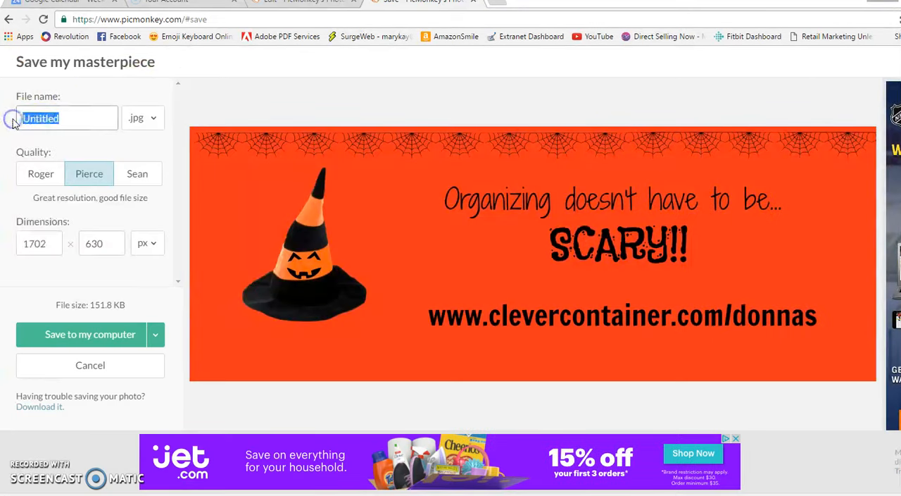
{"action": "type", "text": "H"}
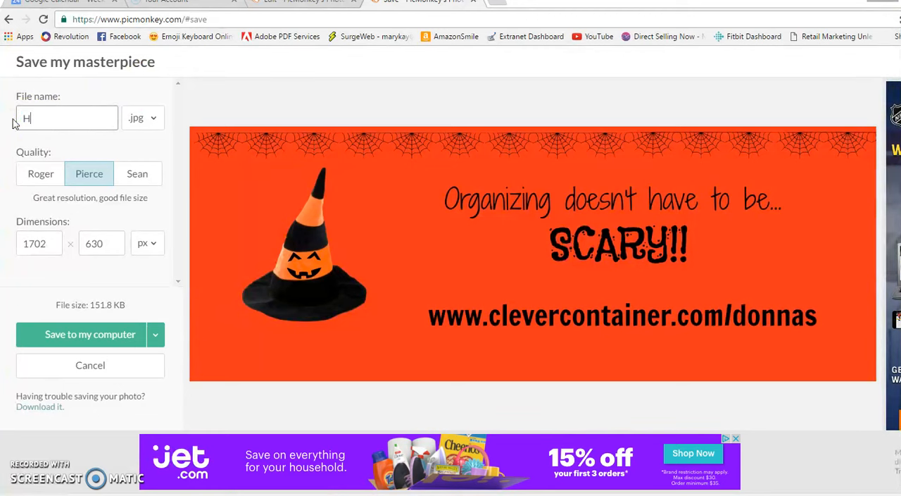
{"action": "type", "text": "alloww"}
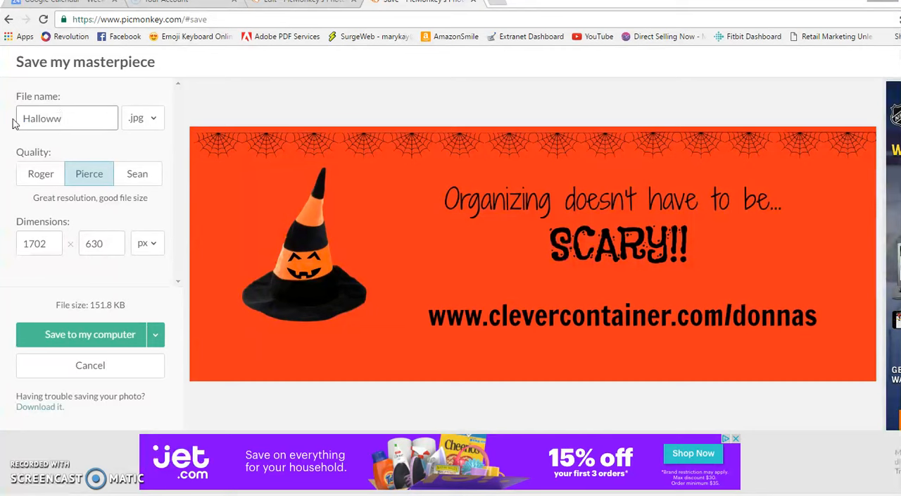
{"action": "type", "text": "een"}
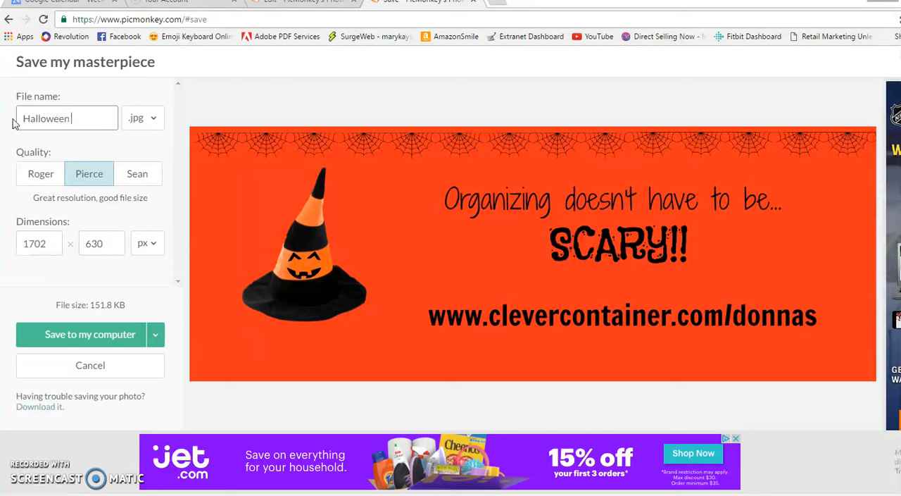
{"action": "type", "text": "Timelin"}
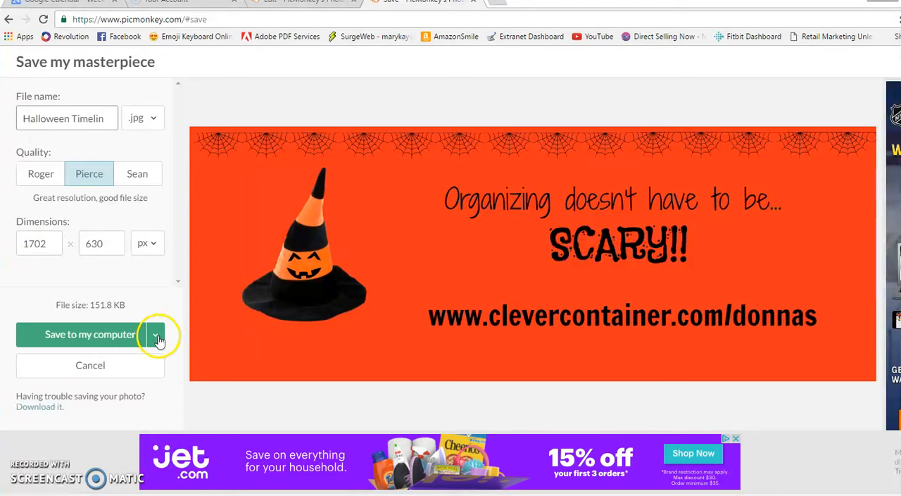
{"action": "left_click", "coordinate": [155, 334]}
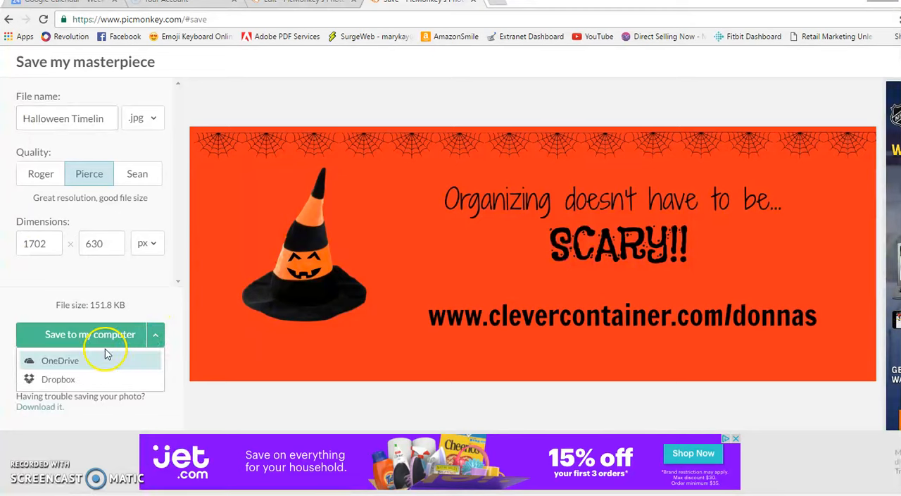
{"action": "left_click", "coordinate": [57, 379]}
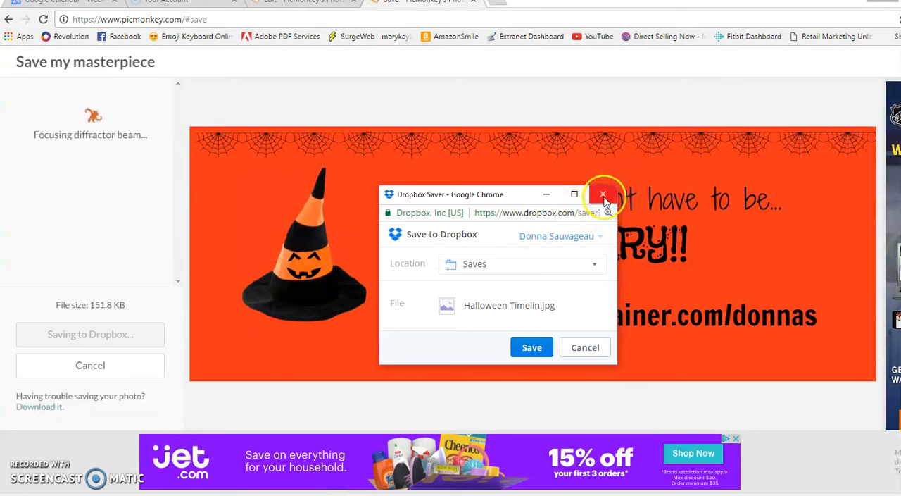
{"action": "mouse_move", "coordinate": [603, 194]}
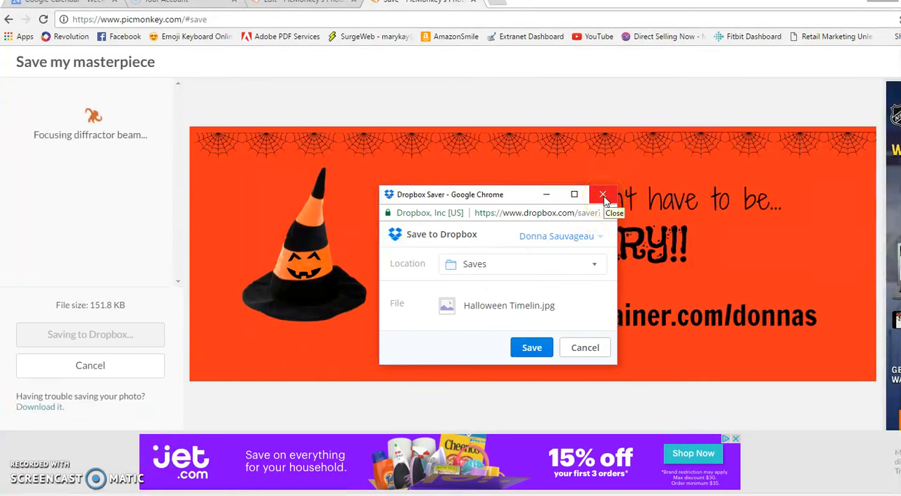
{"action": "left_click", "coordinate": [603, 194]}
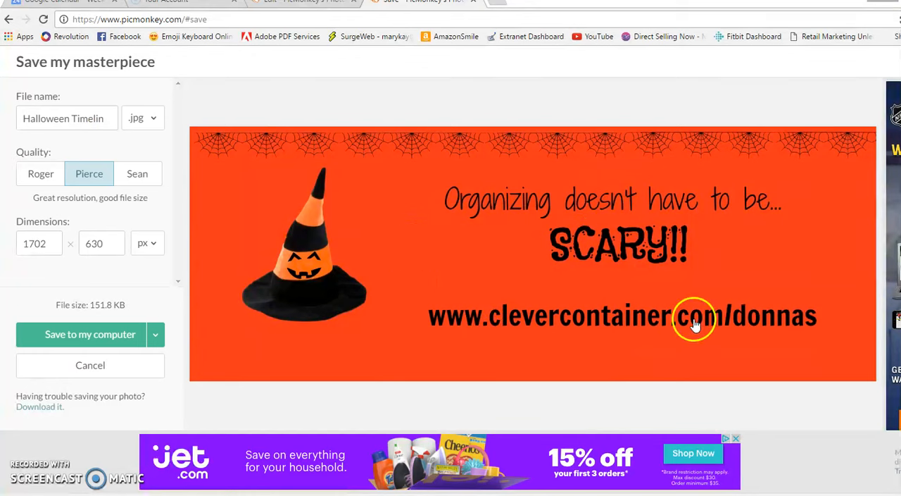
{"action": "mouse_move", "coordinate": [109, 443]}
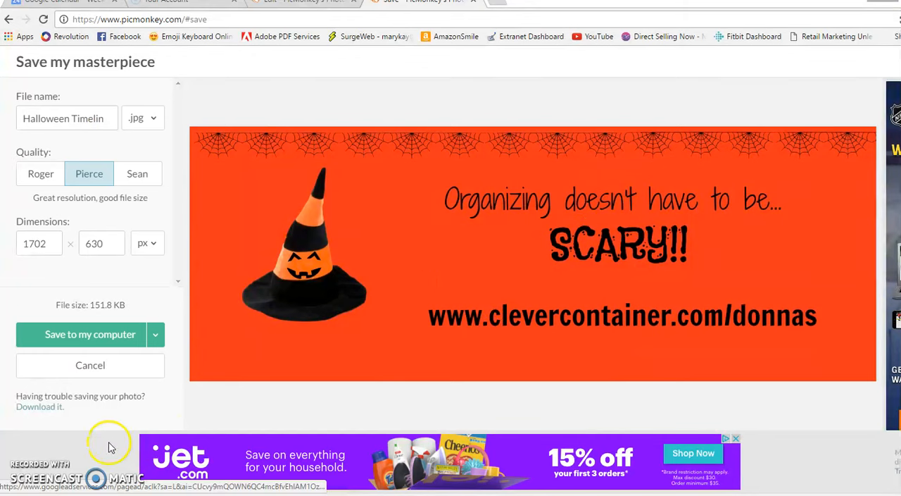